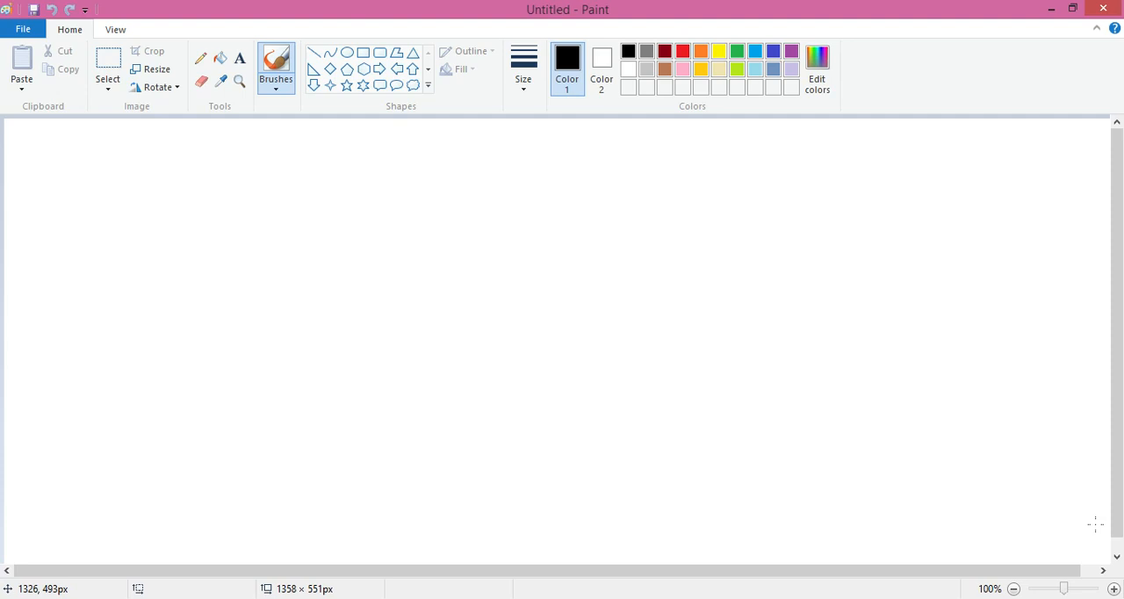
{"action": "mouse_move", "coordinate": [1078, 511]}
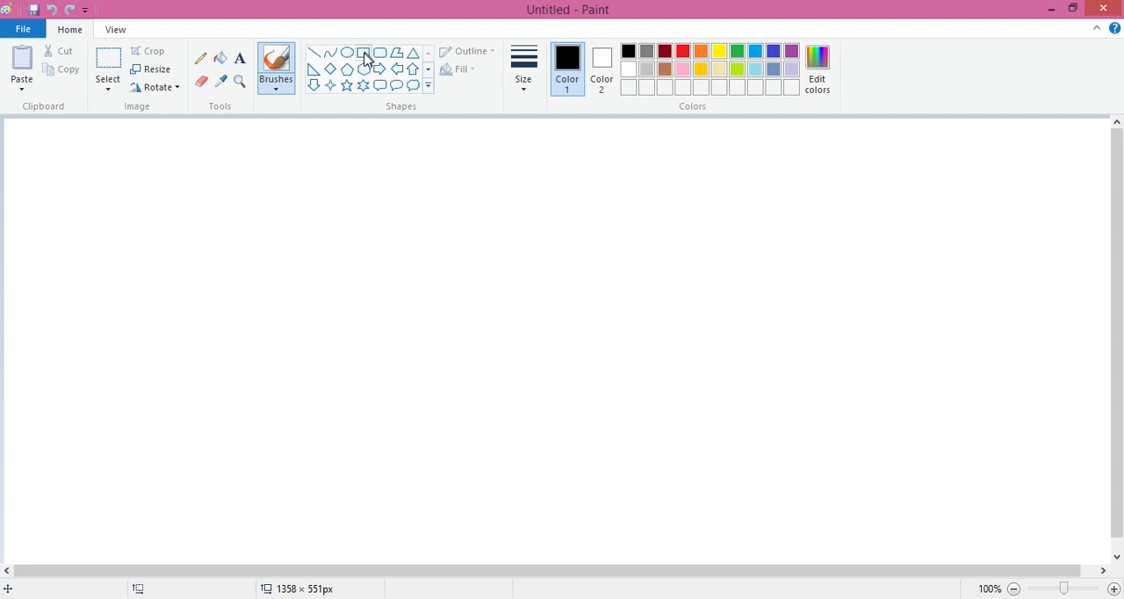
Step: Draw a black rectangle head near the canvas top centre, then enlarge it
{"action": "left_click", "coordinate": [364, 51]}
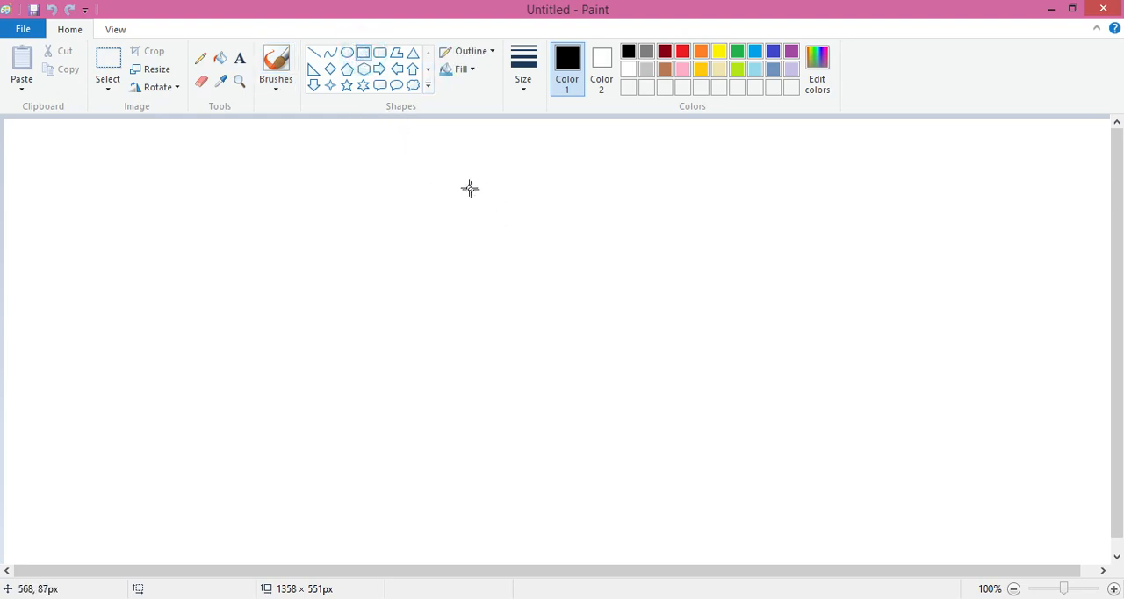
{"action": "left_click_drag", "start_coordinate": [484, 196], "coordinate": [593, 253]}
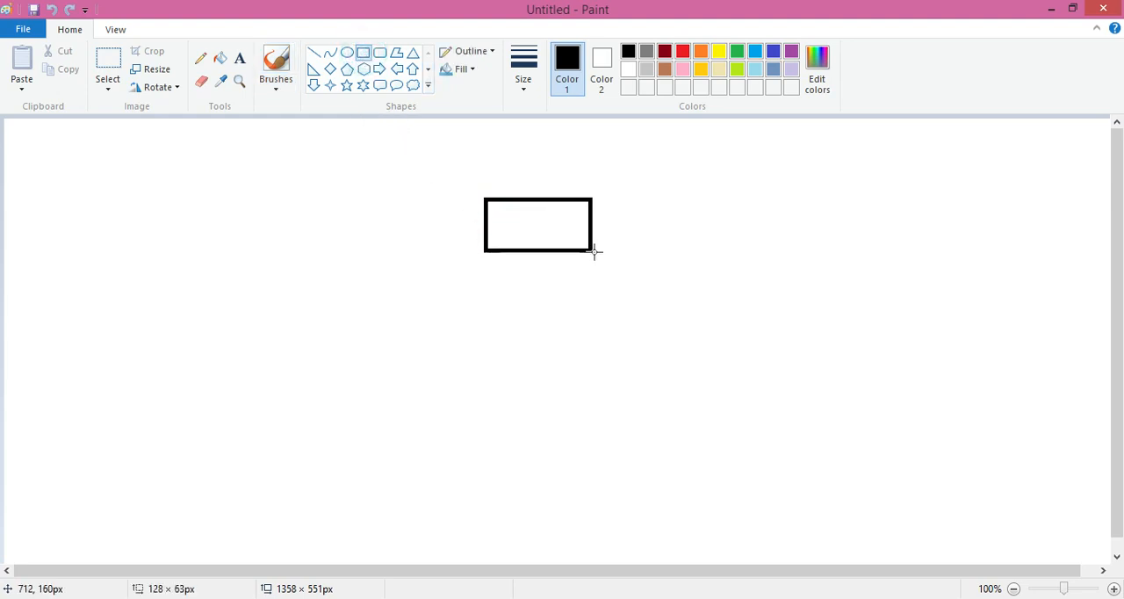
{"action": "left_click_drag", "start_coordinate": [595, 252], "coordinate": [637, 272]}
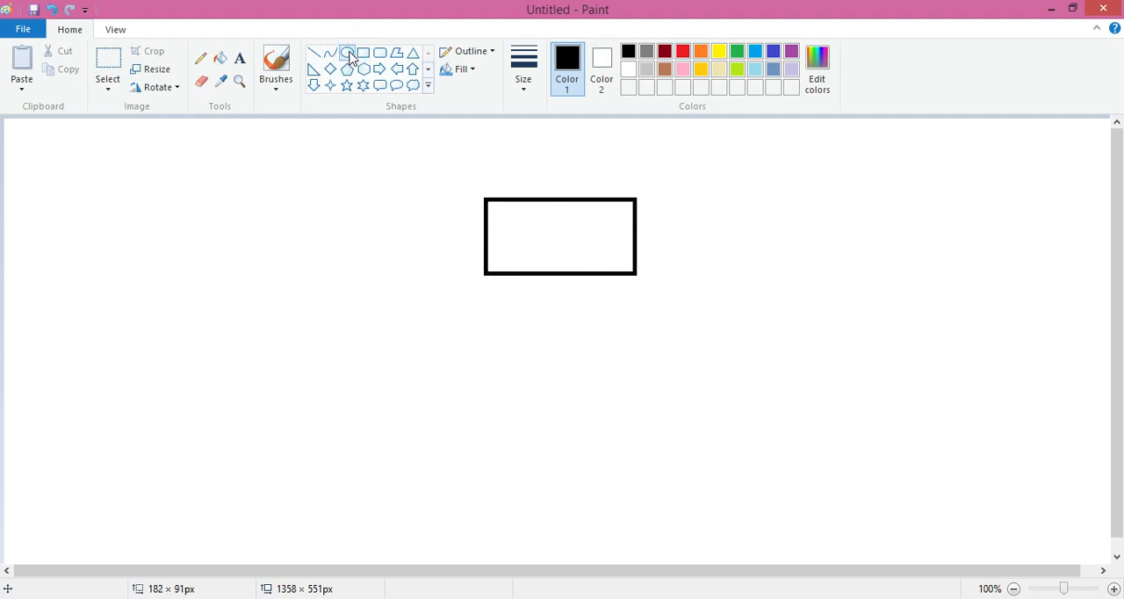
Step: With the Oval shape, draw a wide oval across the head's top edge
{"action": "left_click", "coordinate": [347, 52]}
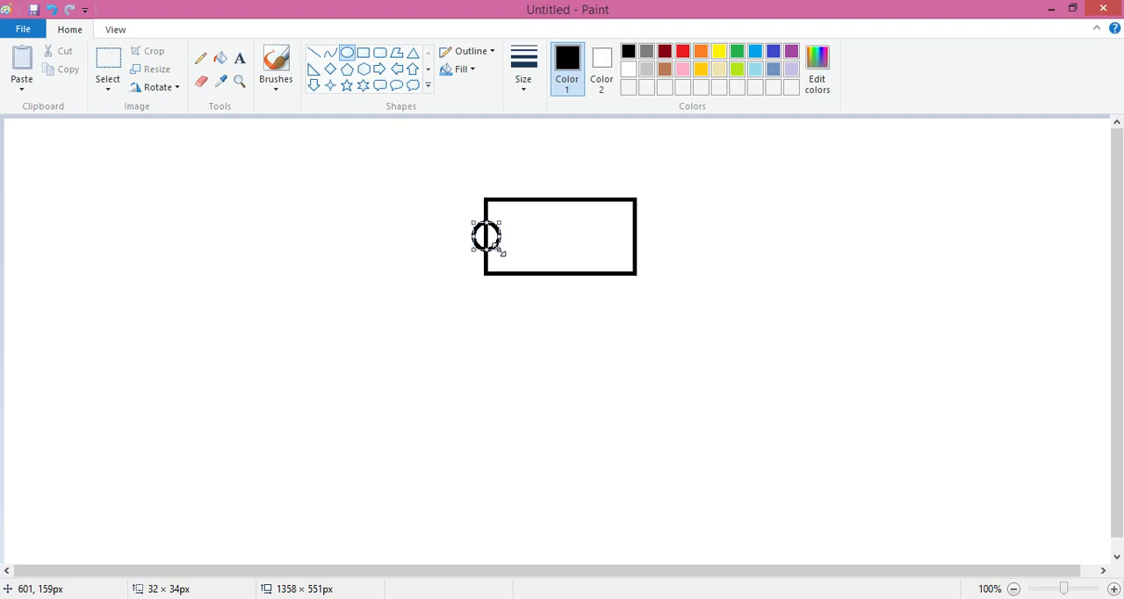
{"action": "mouse_move", "coordinate": [621, 225]}
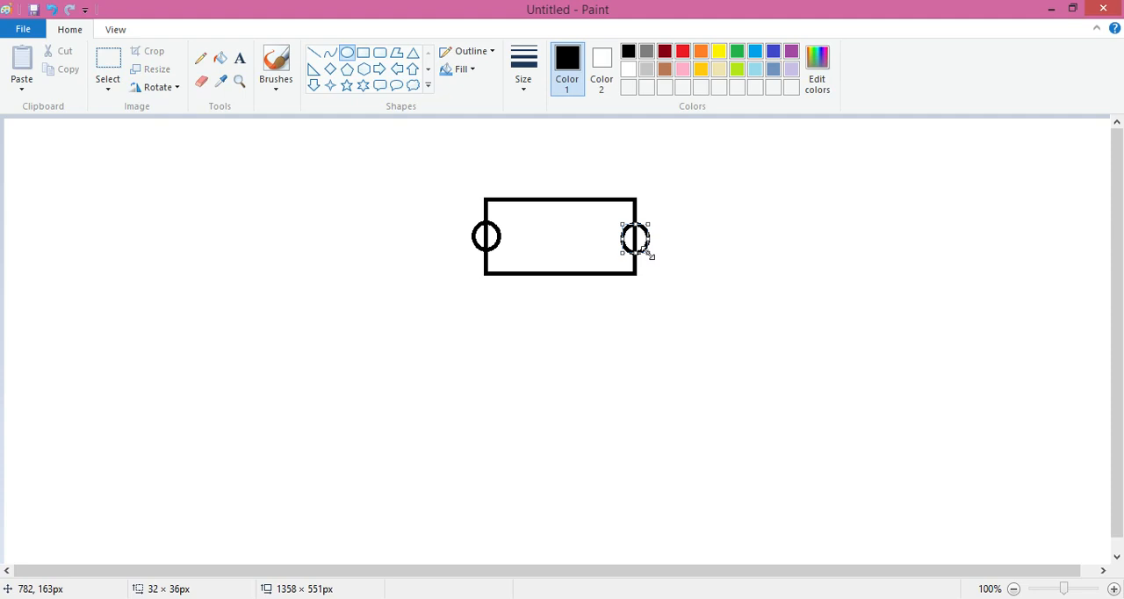
{"action": "mouse_move", "coordinate": [641, 248]}
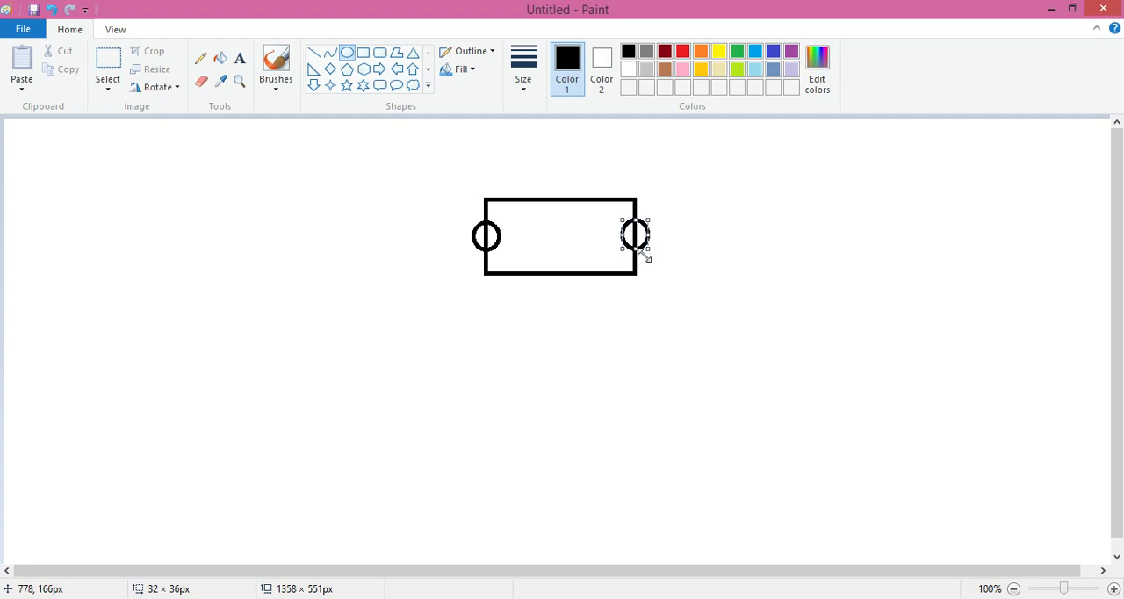
{"action": "mouse_move", "coordinate": [530, 184]}
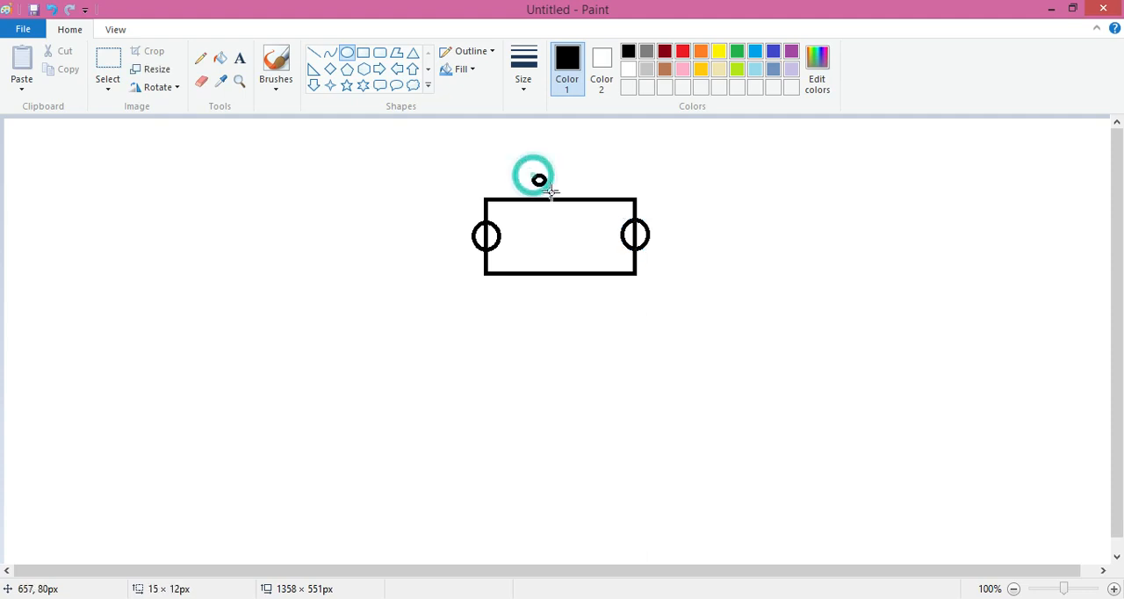
{"action": "left_click_drag", "start_coordinate": [533, 180], "coordinate": [615, 210]}
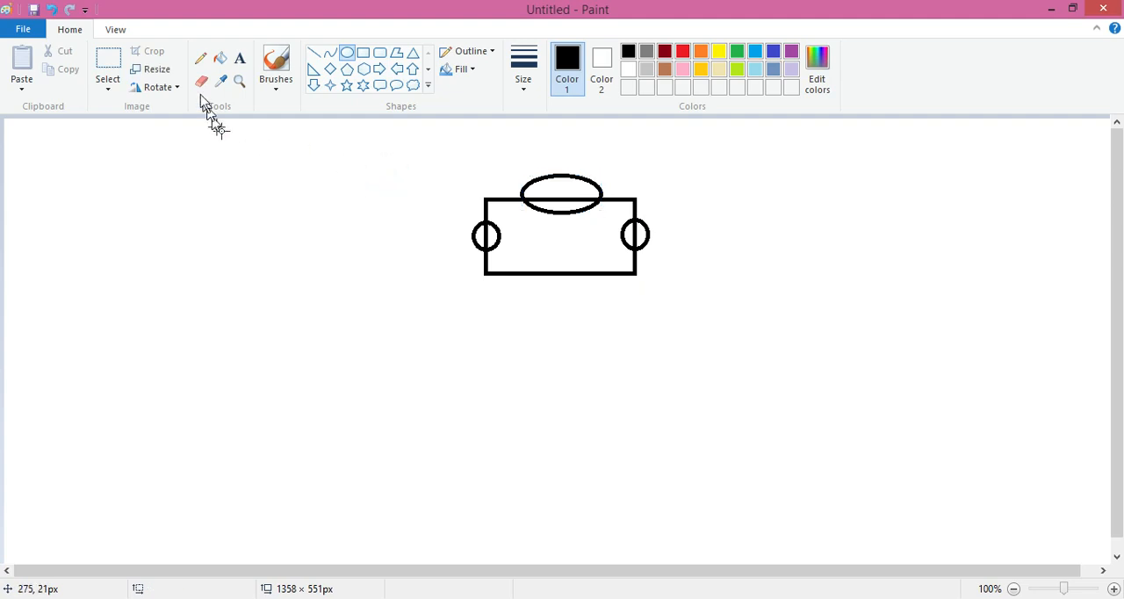
Step: Erase the oval and circle lines inside the head, leaving a dome and ears
{"action": "left_click", "coordinate": [200, 81]}
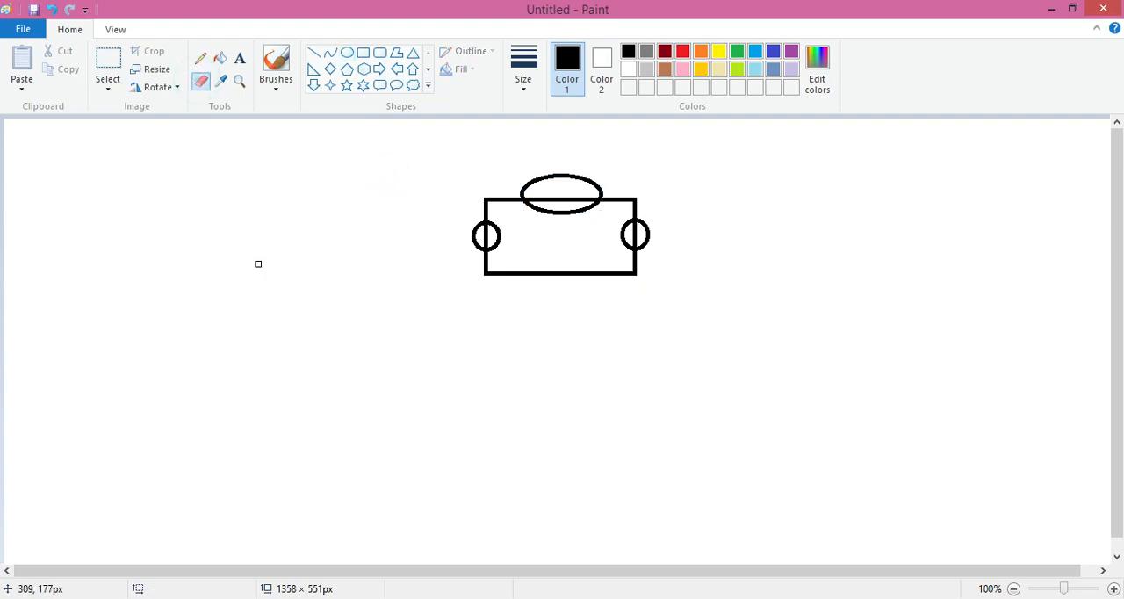
{"action": "mouse_move", "coordinate": [498, 222]}
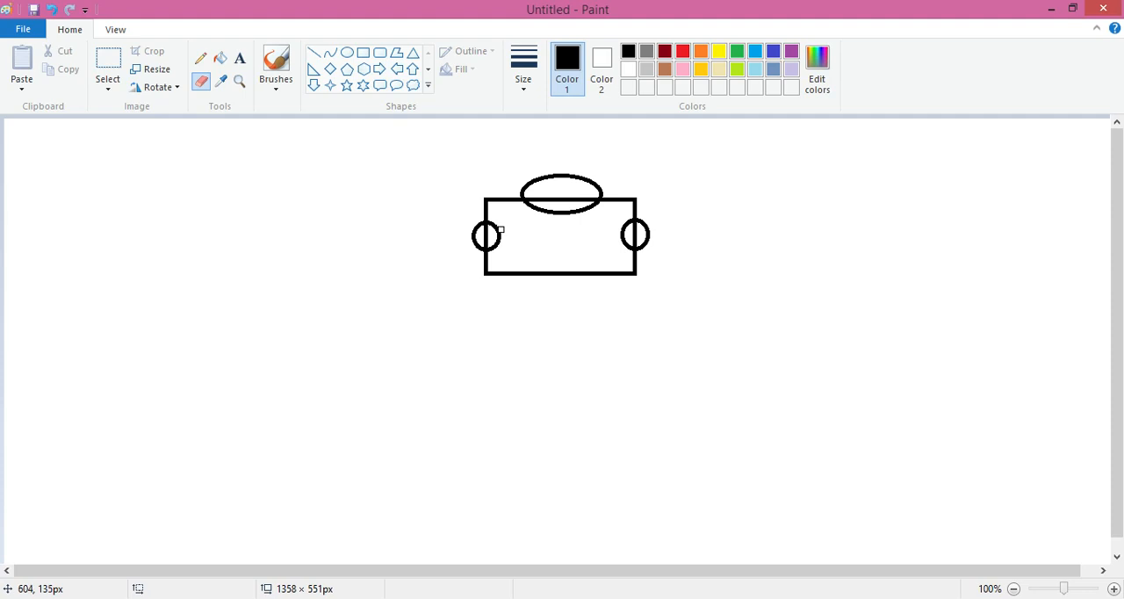
{"action": "mouse_move", "coordinate": [498, 228]}
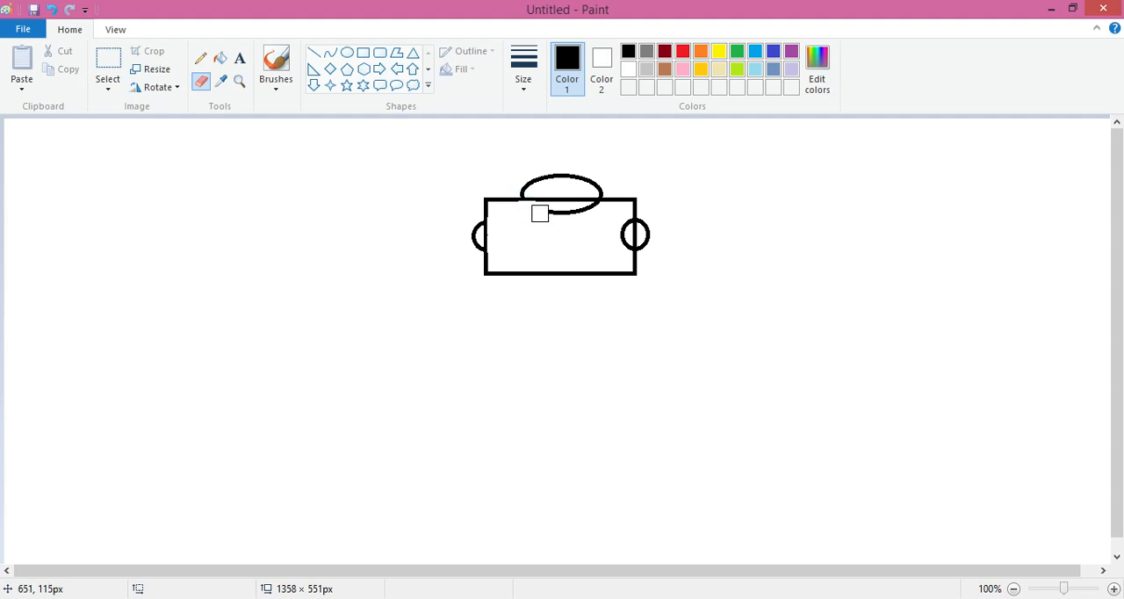
{"action": "left_click_drag", "start_coordinate": [539, 213], "coordinate": [597, 211]}
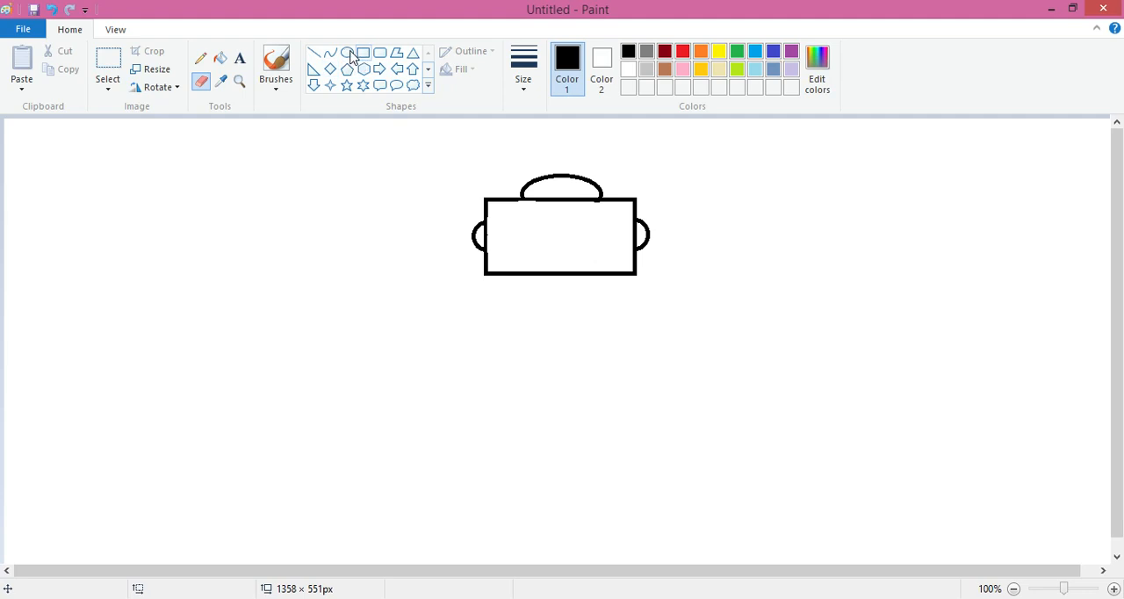
Step: Draw left and right circular eyes inside the robot head
{"action": "left_click", "coordinate": [348, 52]}
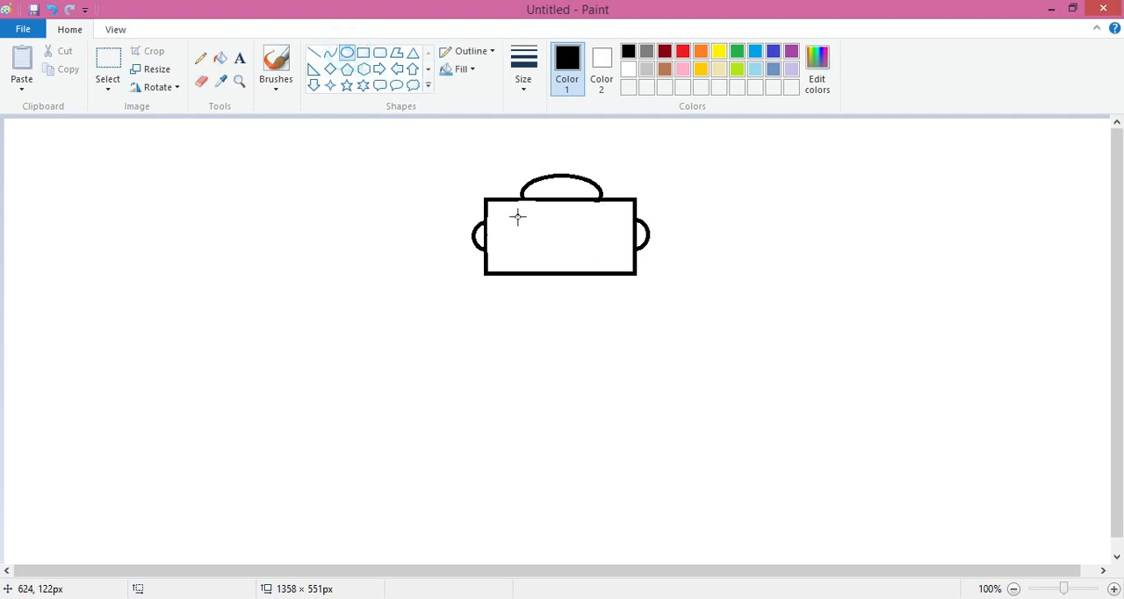
{"action": "left_click_drag", "start_coordinate": [523, 215], "coordinate": [545, 241]}
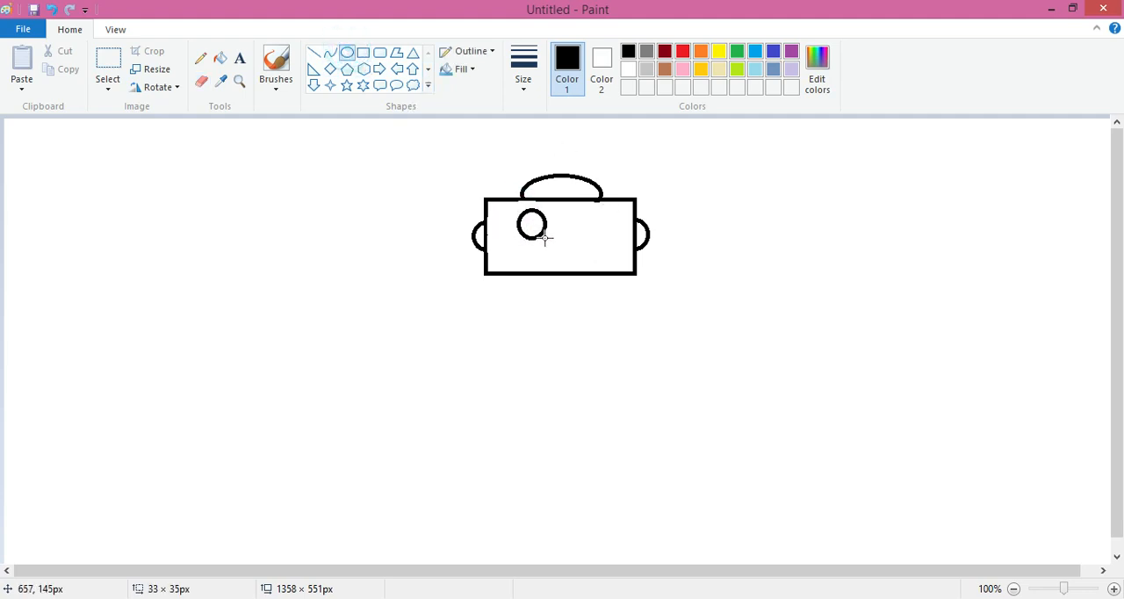
{"action": "mouse_move", "coordinate": [577, 210]}
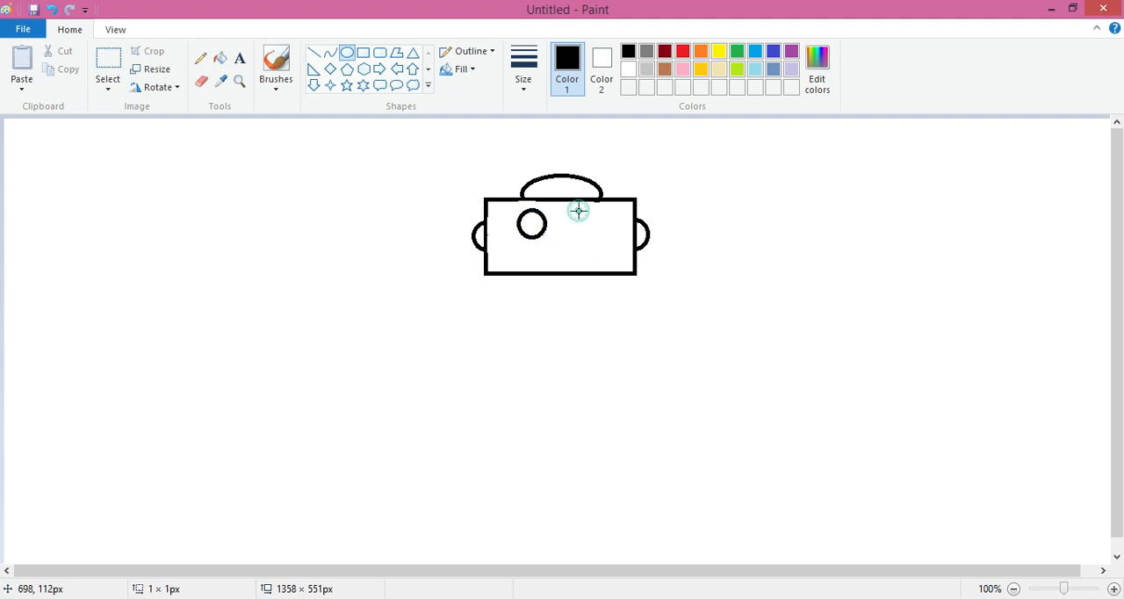
{"action": "left_click_drag", "start_coordinate": [575, 210], "coordinate": [604, 242]}
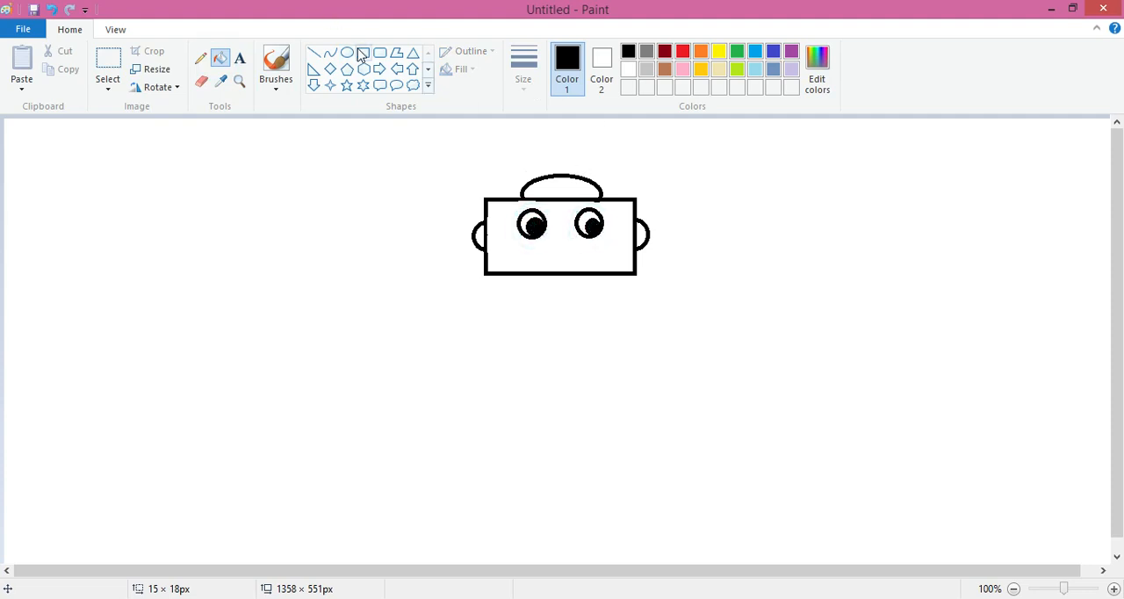
Step: Draw rectangles for a mouth and a small neck under the head
{"action": "left_click", "coordinate": [362, 52]}
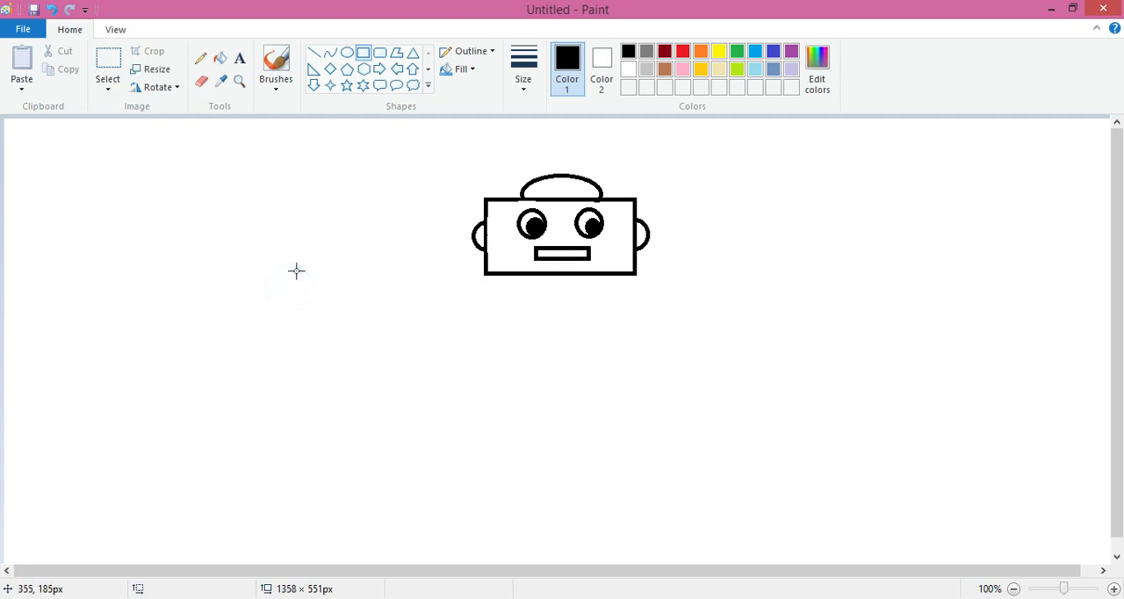
{"action": "mouse_move", "coordinate": [553, 273]}
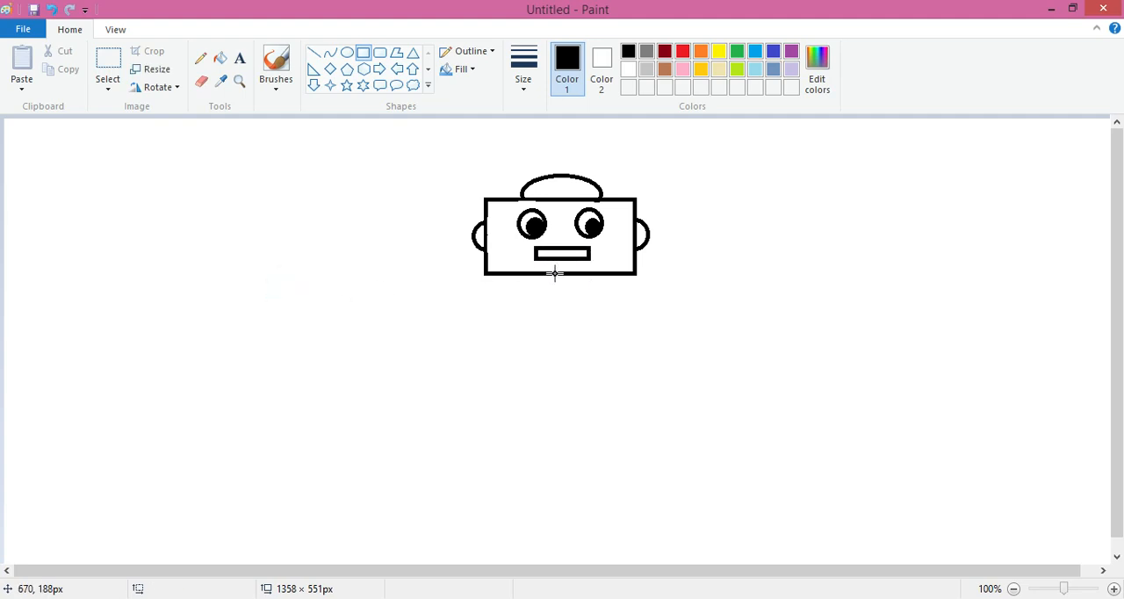
{"action": "left_click_drag", "start_coordinate": [547, 274], "coordinate": [578, 315]}
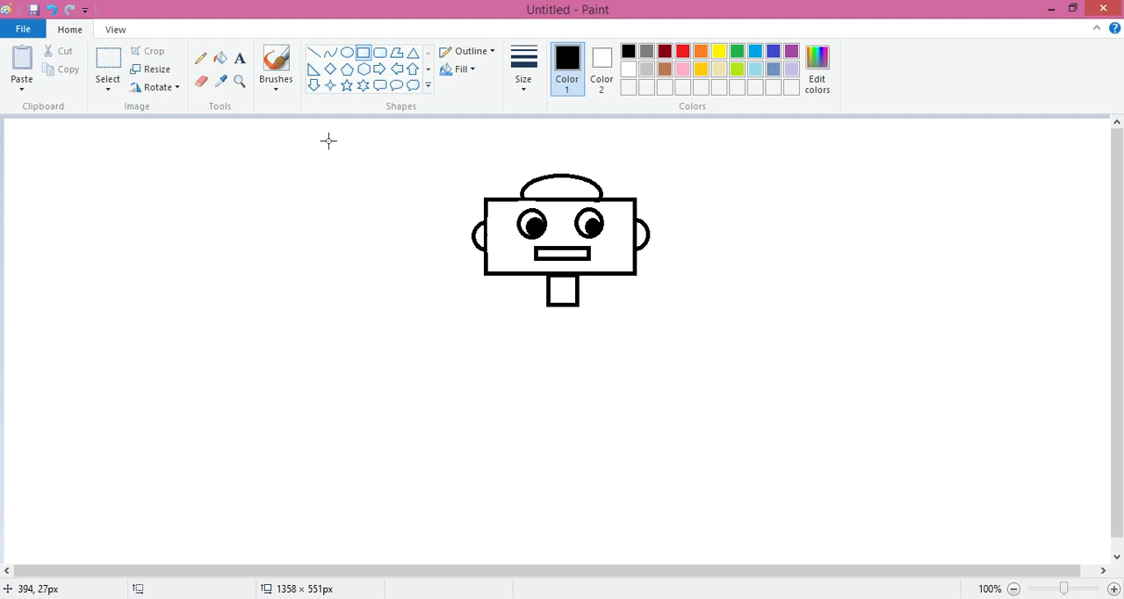
{"action": "mouse_move", "coordinate": [309, 48]}
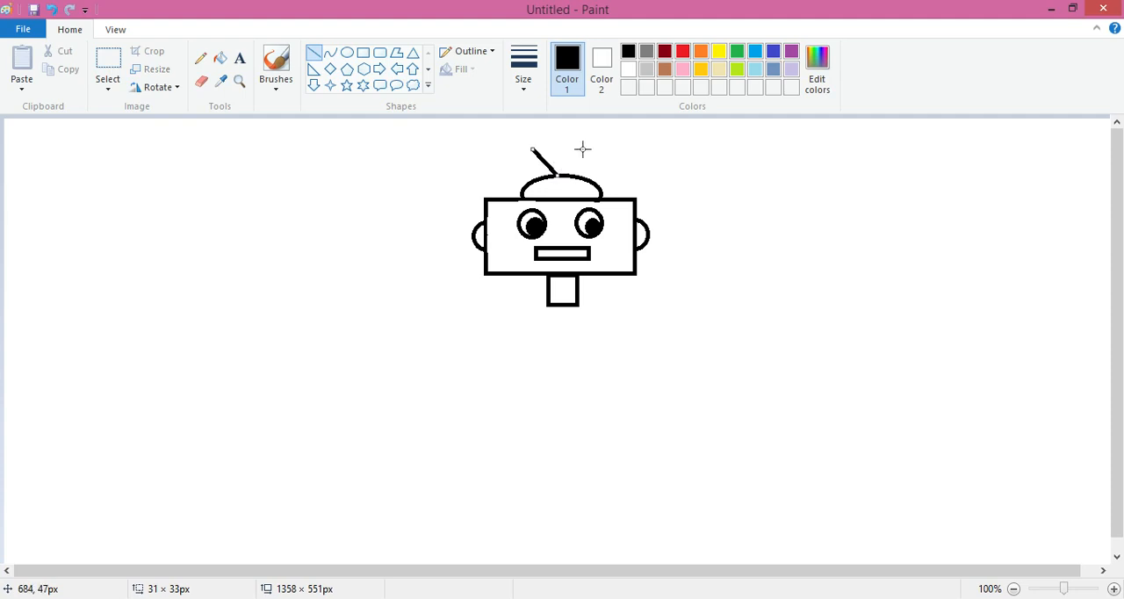
Step: Add antenna lines with oval tips, then a large rounded-rectangle body under the neck
{"action": "left_click_drag", "start_coordinate": [532, 146], "coordinate": [581, 147]}
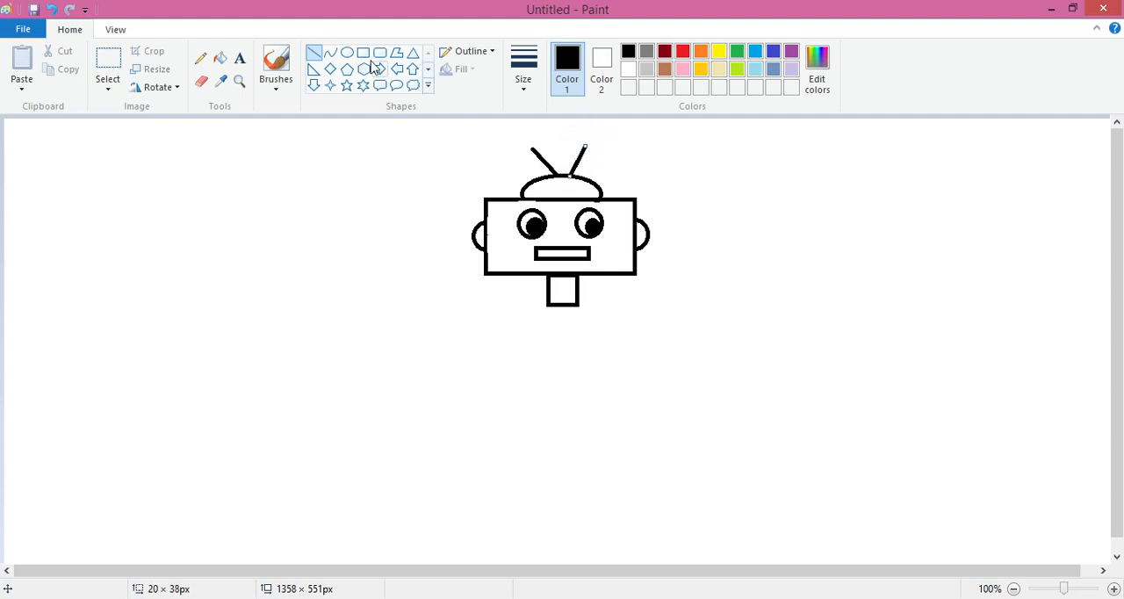
{"action": "left_click", "coordinate": [346, 52]}
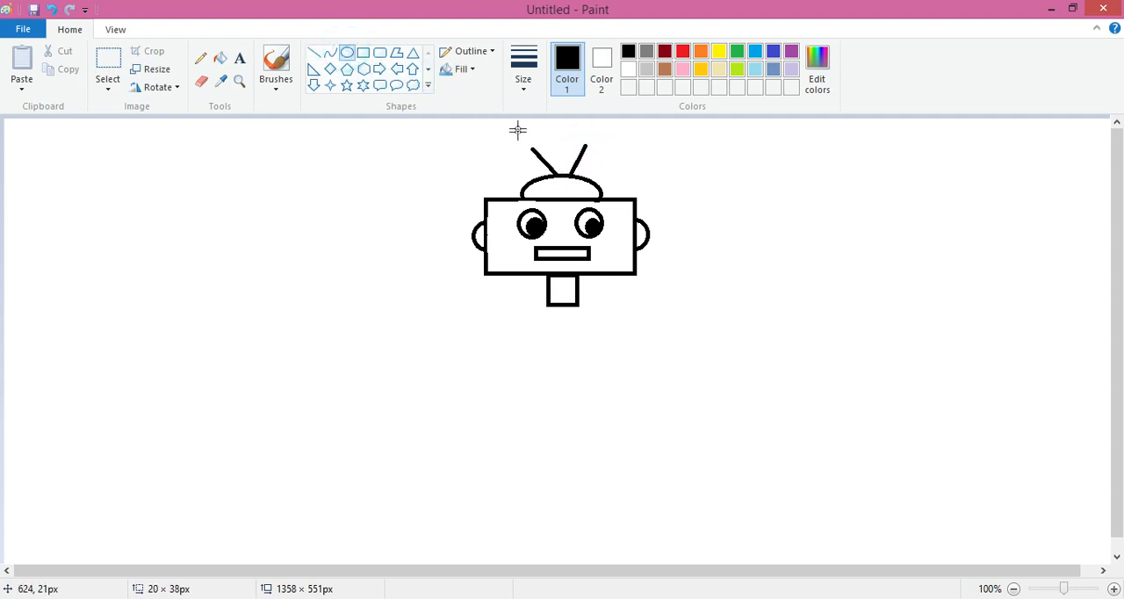
{"action": "left_click_drag", "start_coordinate": [513, 132], "coordinate": [544, 151]}
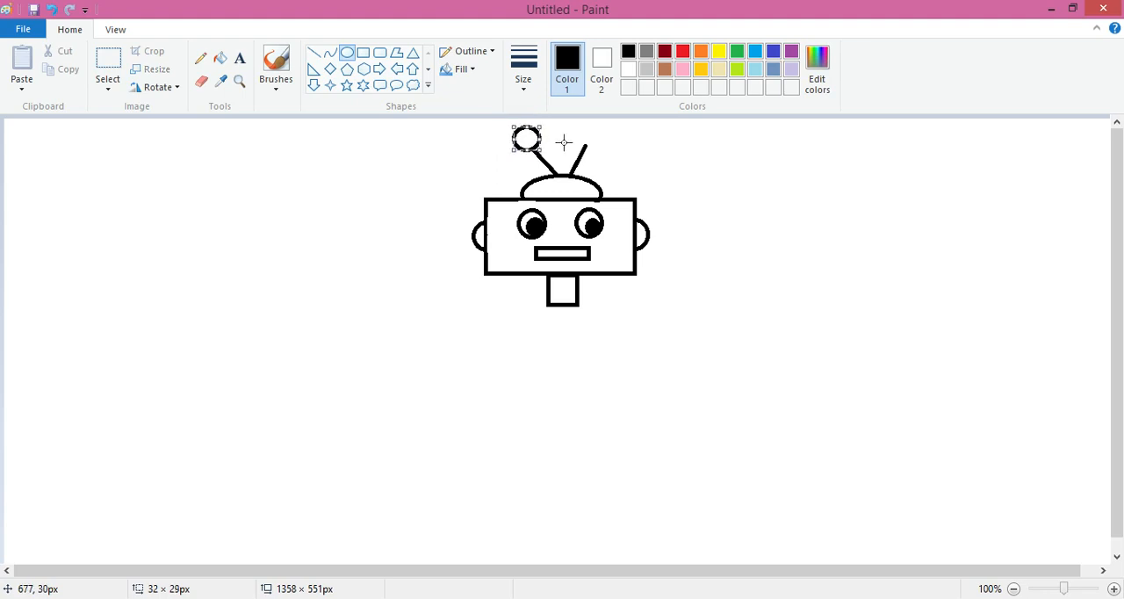
{"action": "left_click_drag", "start_coordinate": [527, 139], "coordinate": [586, 139]}
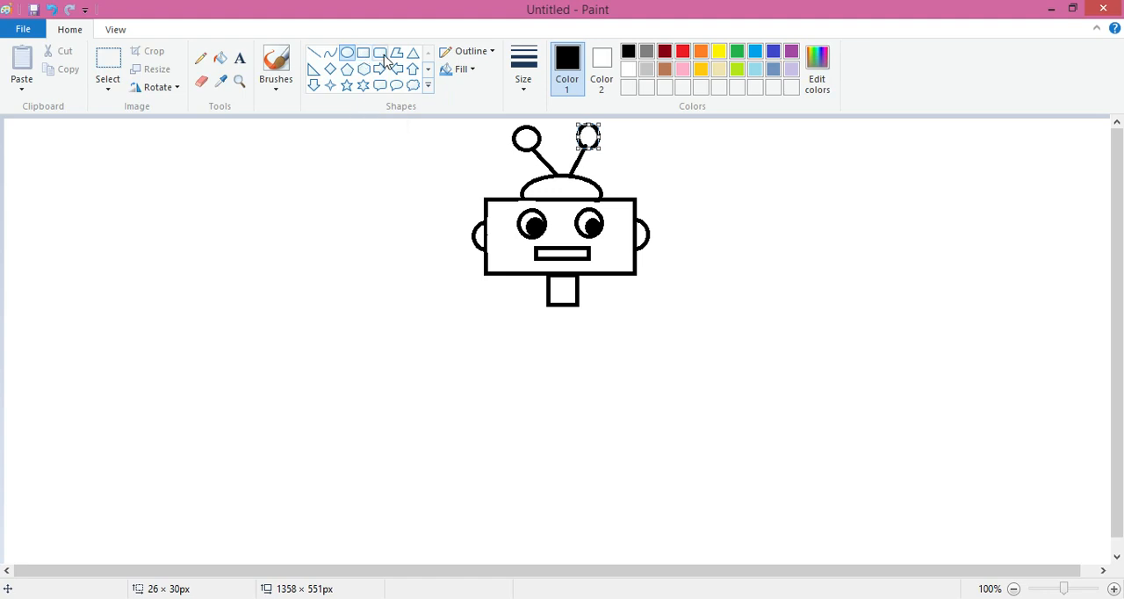
{"action": "mouse_move", "coordinate": [380, 54]}
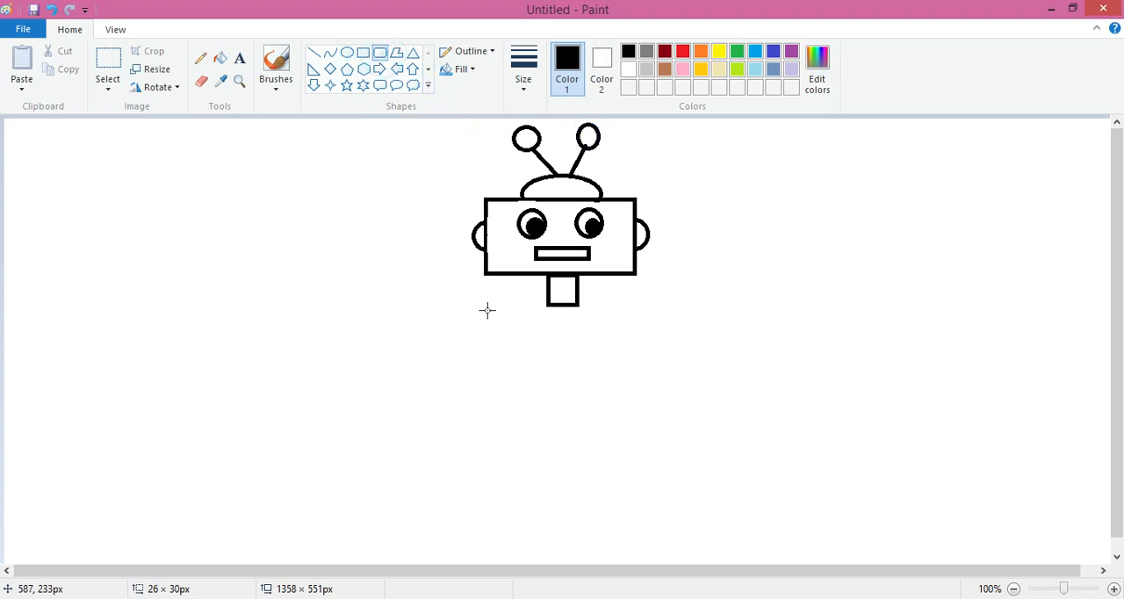
{"action": "left_click_drag", "start_coordinate": [487, 310], "coordinate": [651, 450]}
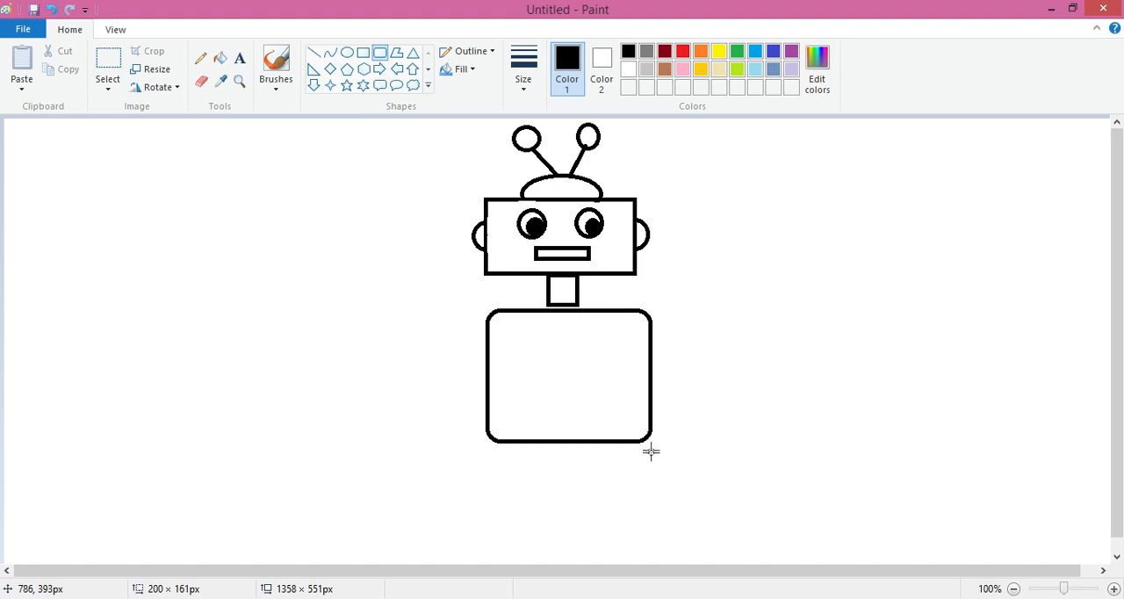
{"action": "left_click_drag", "start_coordinate": [649, 448], "coordinate": [645, 465]}
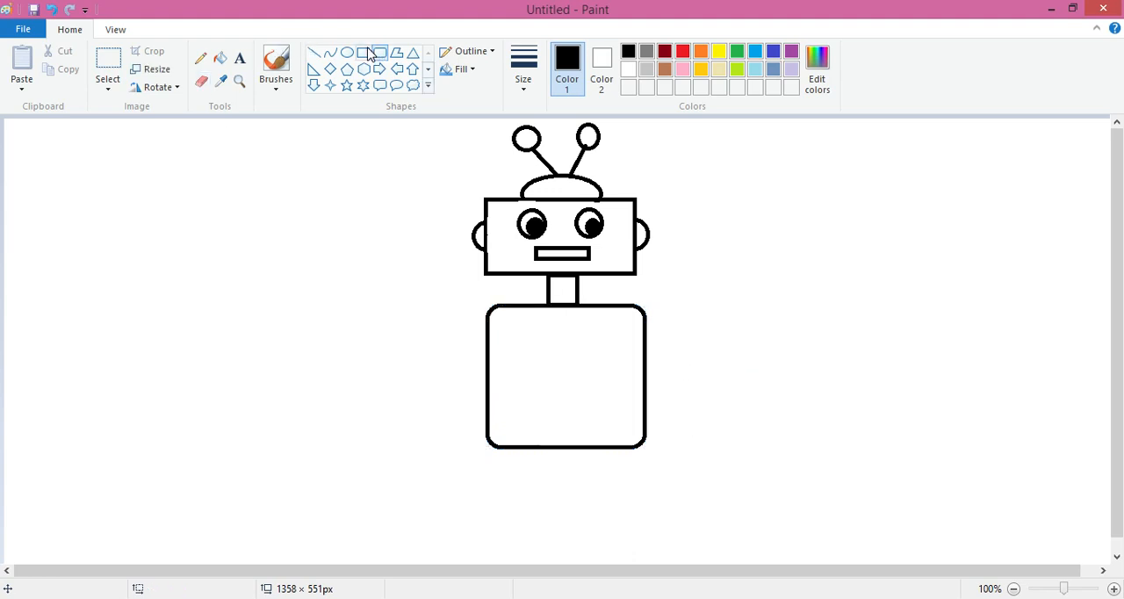
Step: Draw right and left arms as rectangle bars with downward forearms
{"action": "left_click", "coordinate": [365, 52]}
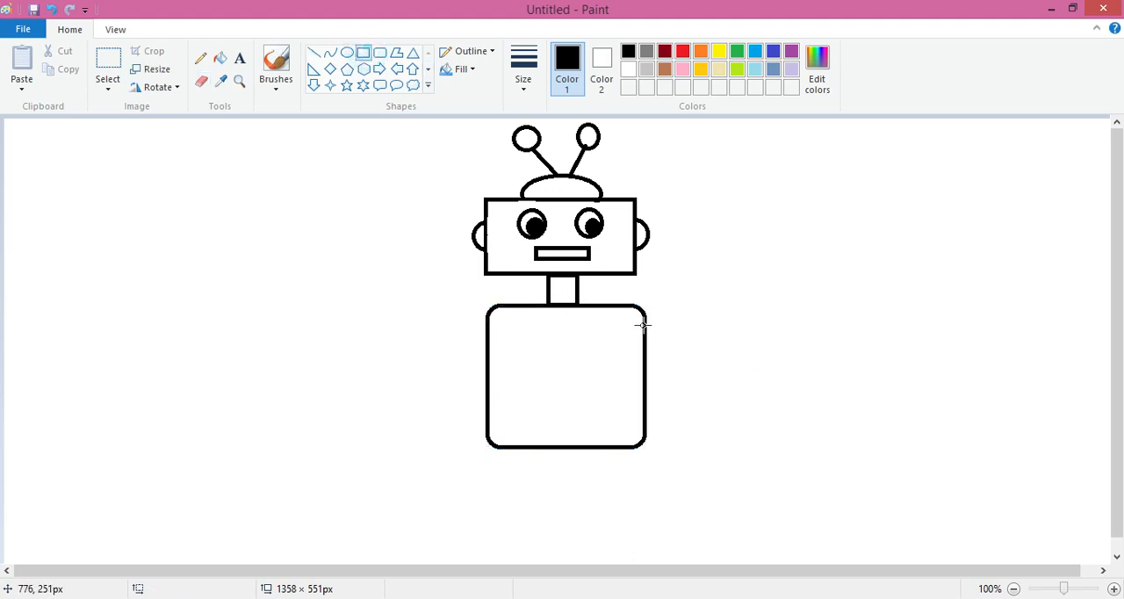
{"action": "left_click_drag", "start_coordinate": [641, 327], "coordinate": [713, 343]}
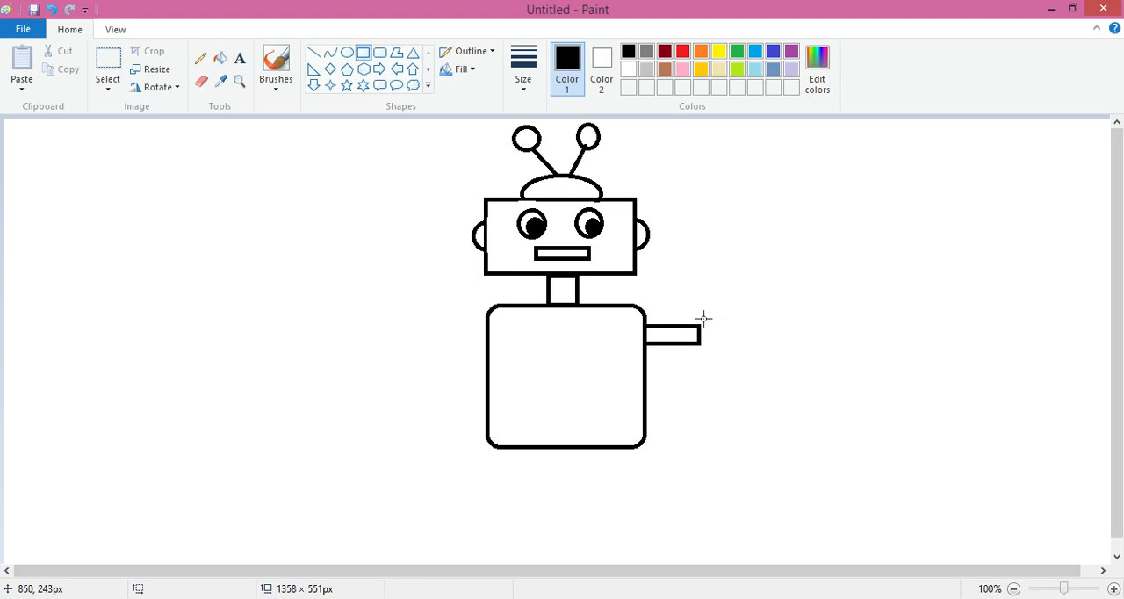
{"action": "mouse_move", "coordinate": [698, 326]}
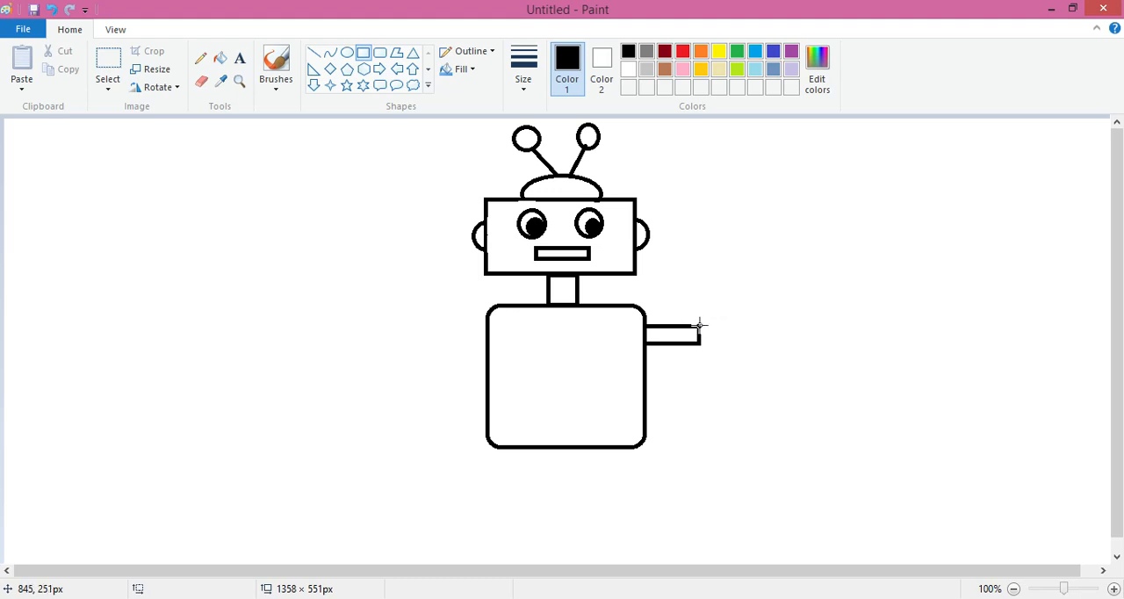
{"action": "left_click_drag", "start_coordinate": [699, 327], "coordinate": [717, 402]}
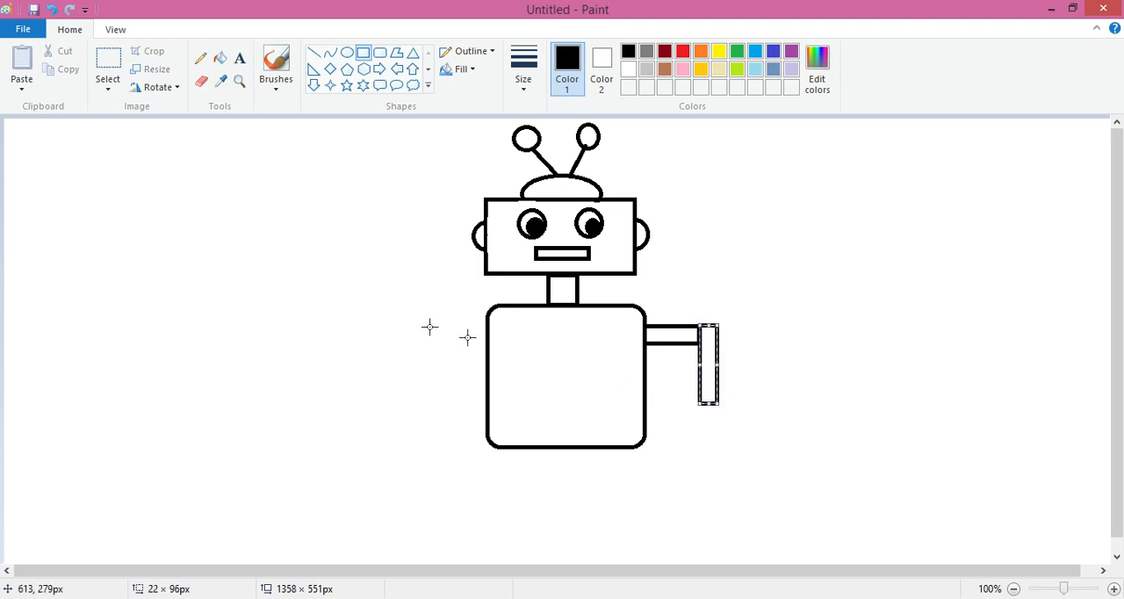
{"action": "mouse_move", "coordinate": [433, 326]}
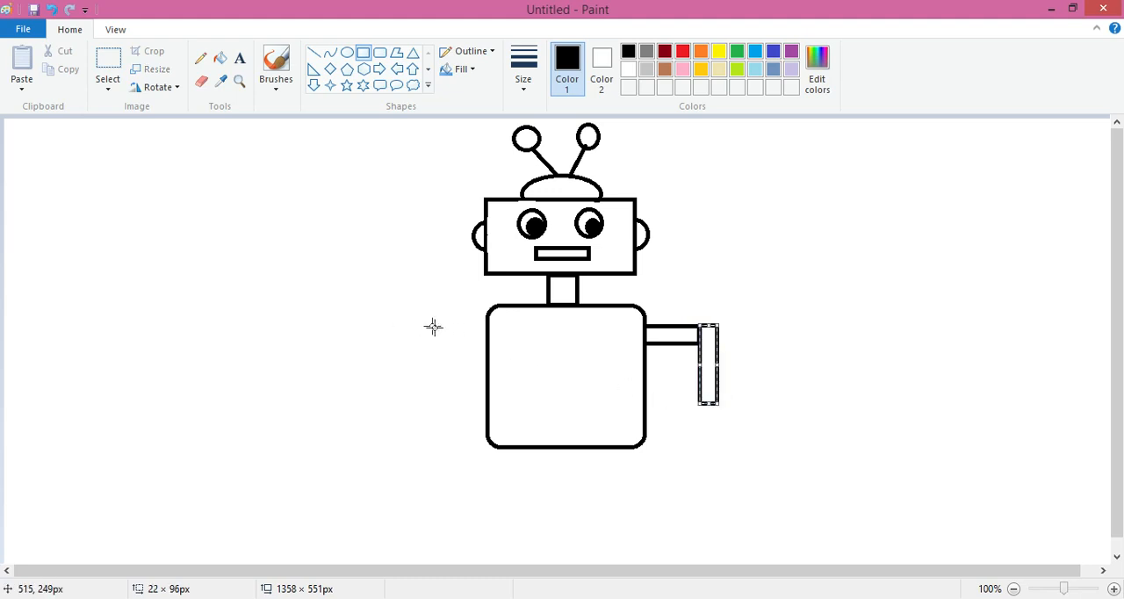
{"action": "left_click_drag", "start_coordinate": [430, 332], "coordinate": [487, 346]}
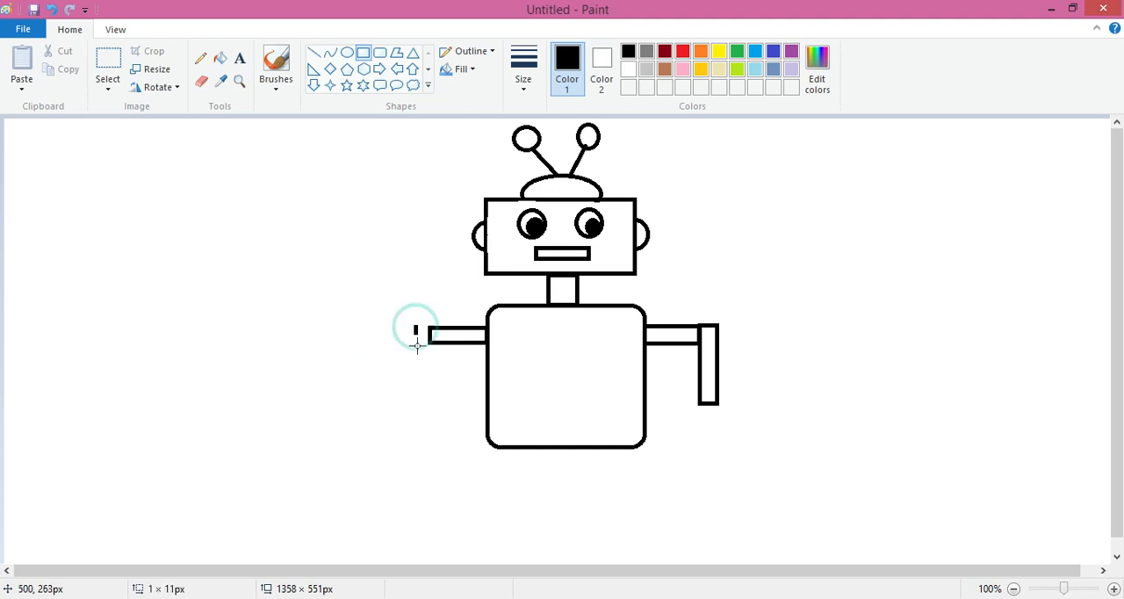
{"action": "left_click_drag", "start_coordinate": [417, 332], "coordinate": [426, 404]}
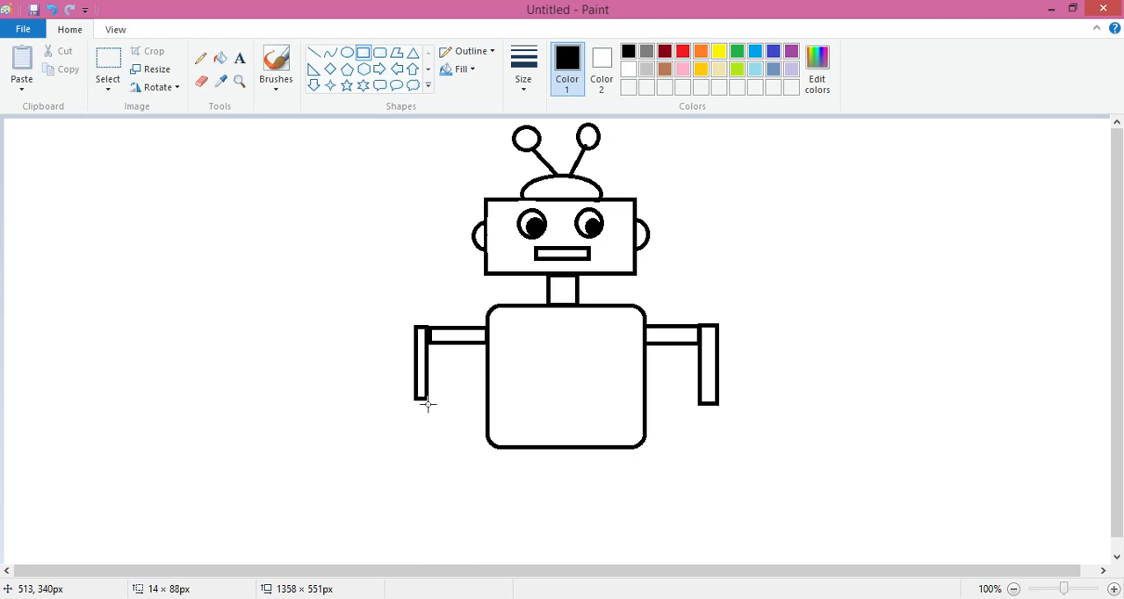
{"action": "left_click_drag", "start_coordinate": [428, 342], "coordinate": [428, 408]}
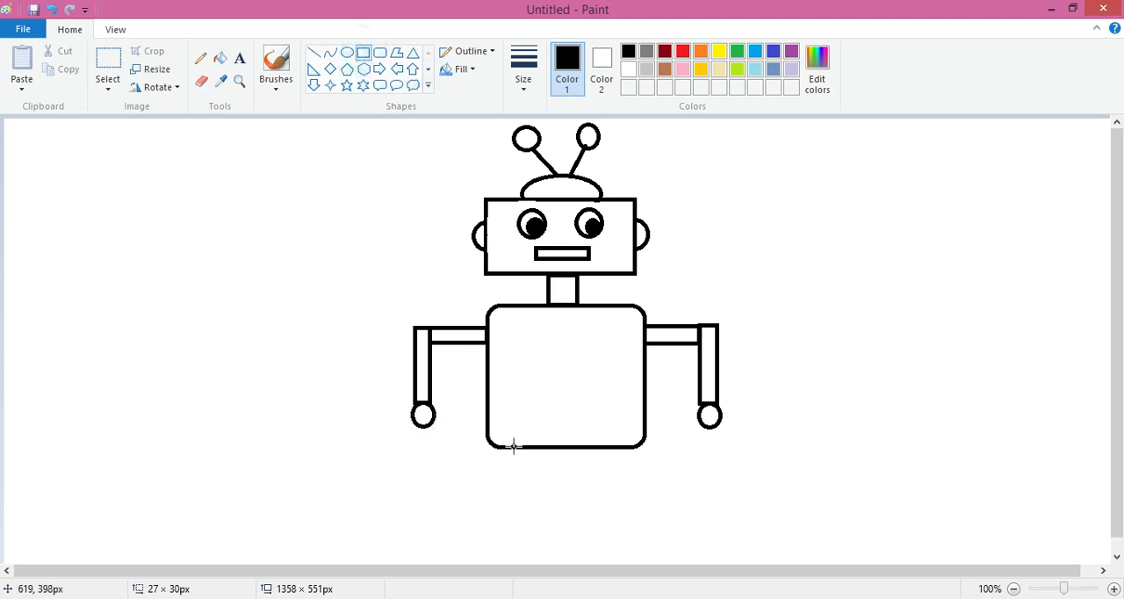
Step: Draw two rectangular legs below the body, each with an oval foot
{"action": "left_click_drag", "start_coordinate": [513, 450], "coordinate": [549, 531]}
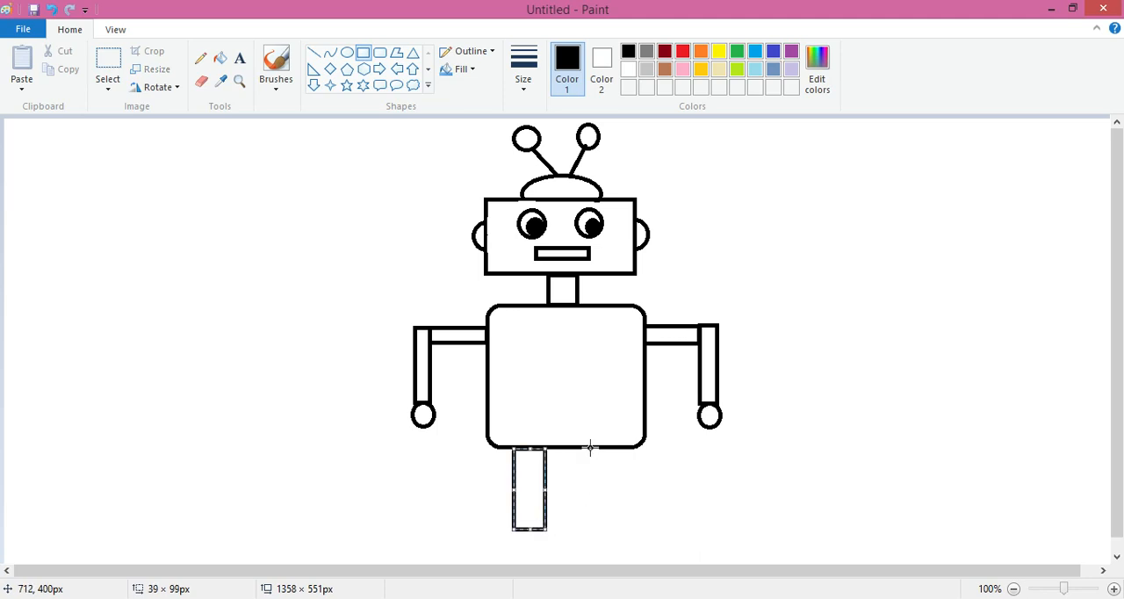
{"action": "left_click_drag", "start_coordinate": [584, 445], "coordinate": [619, 533]}
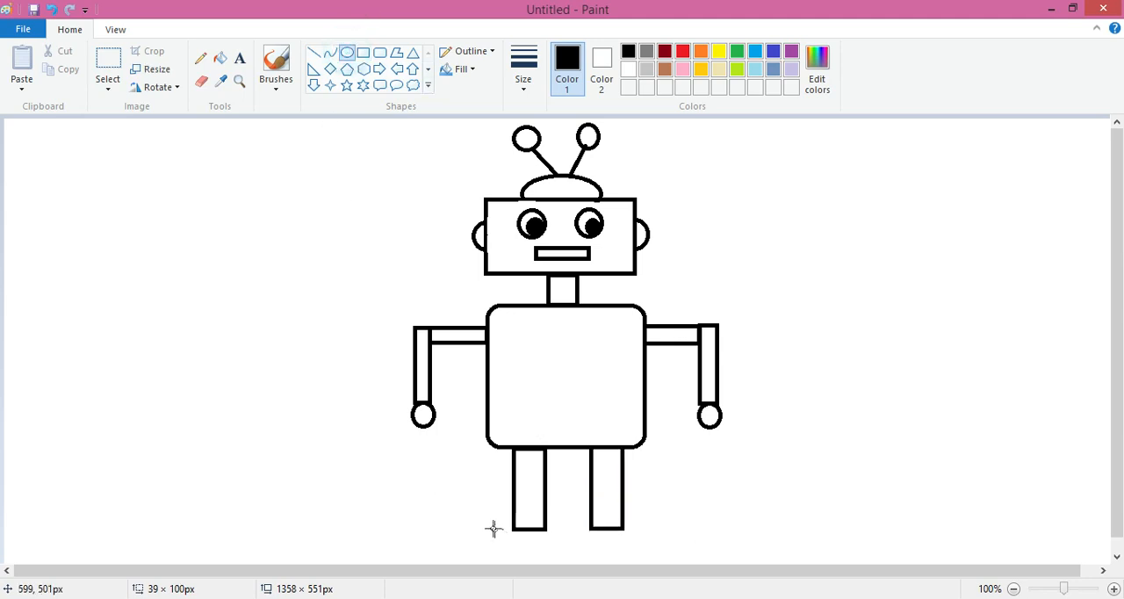
{"action": "left_click_drag", "start_coordinate": [492, 528], "coordinate": [561, 548]}
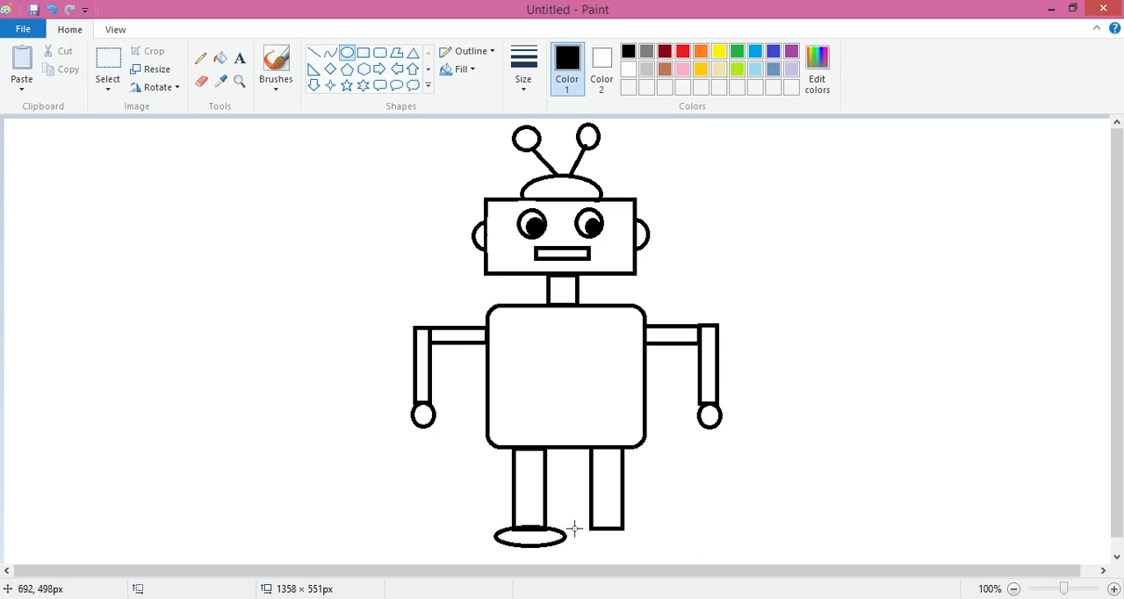
{"action": "left_click_drag", "start_coordinate": [568, 527], "coordinate": [648, 546]}
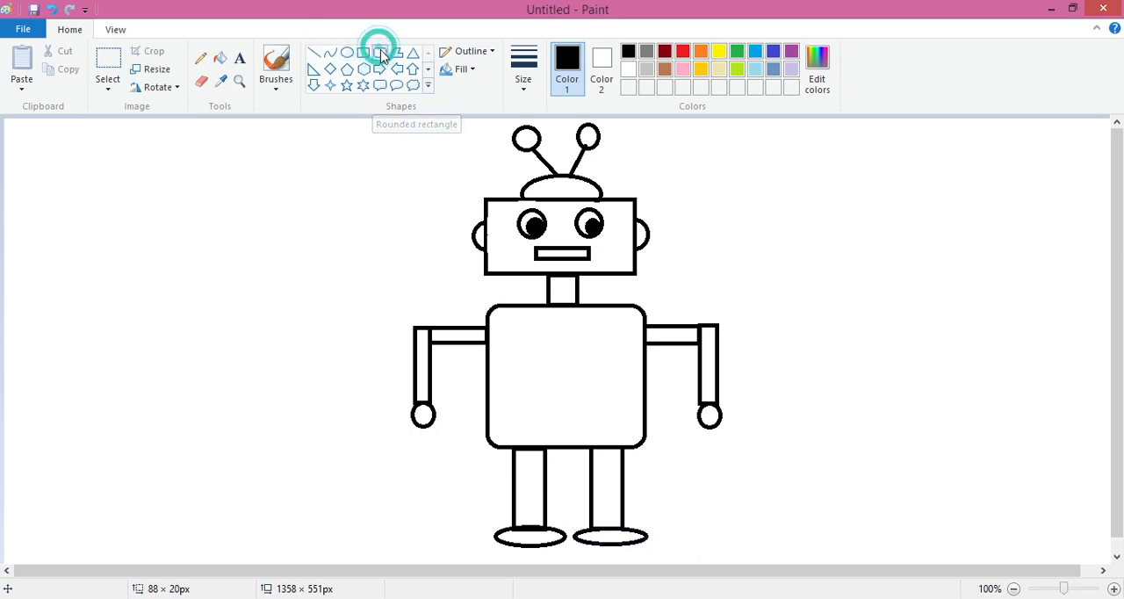
Step: Draw a rounded chest panel and place three round buttons inside it
{"action": "left_click_drag", "start_coordinate": [498, 332], "coordinate": [571, 354]}
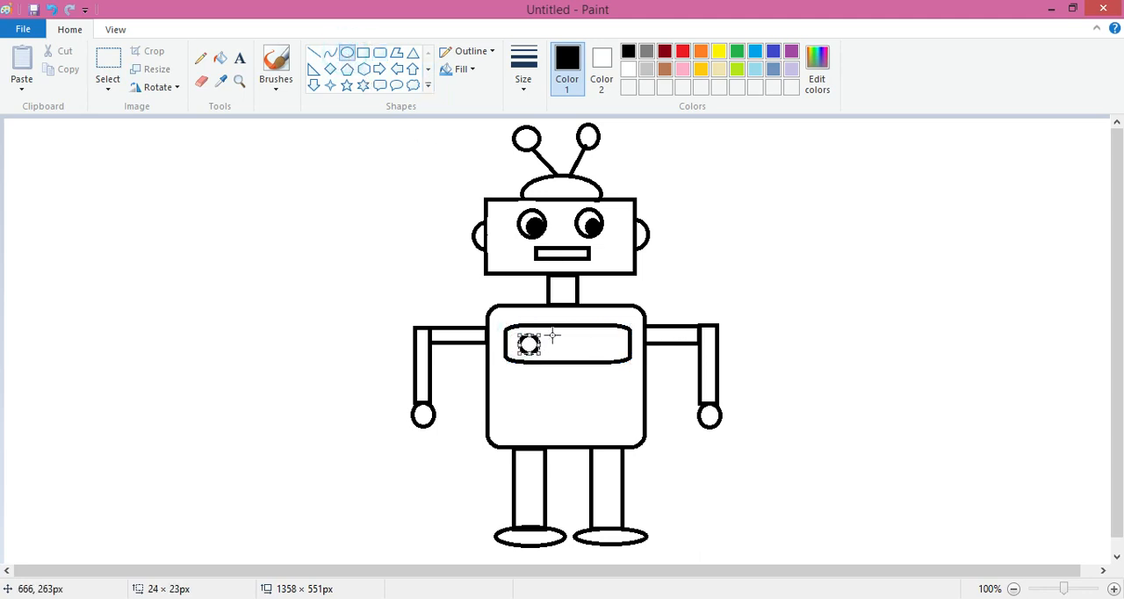
{"action": "left_click", "coordinate": [561, 344]}
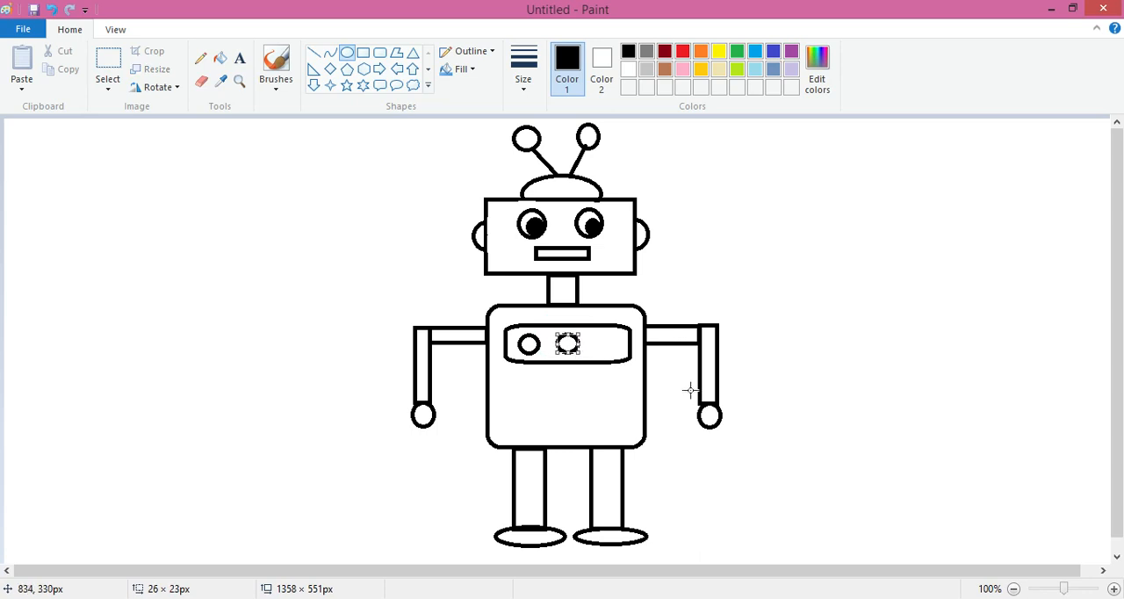
{"action": "left_click", "coordinate": [597, 337]}
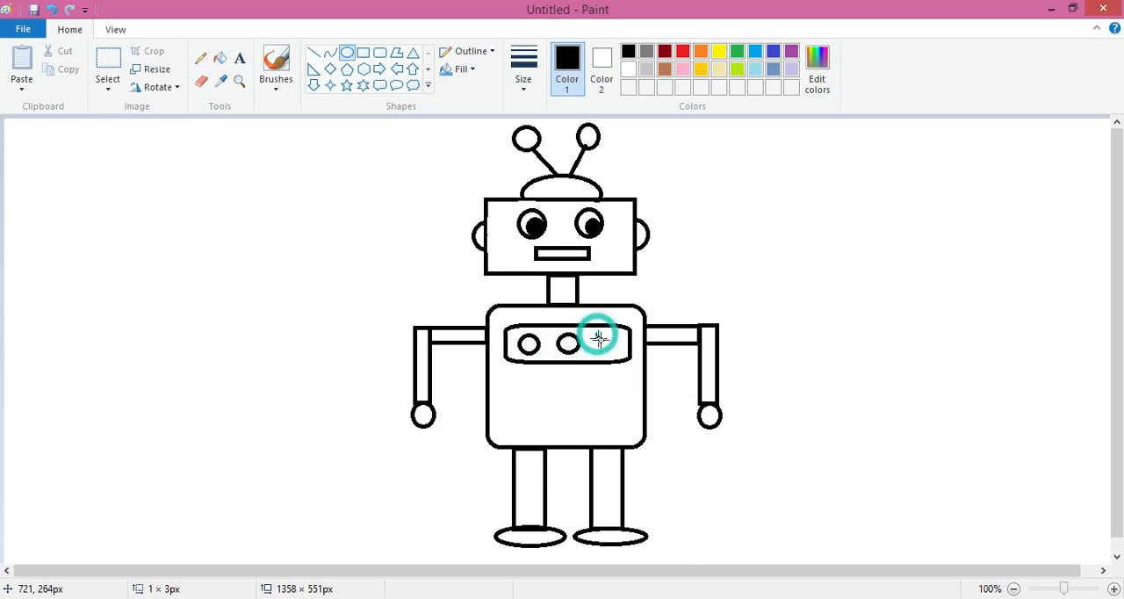
{"action": "left_click_drag", "start_coordinate": [583, 342], "coordinate": [614, 359]}
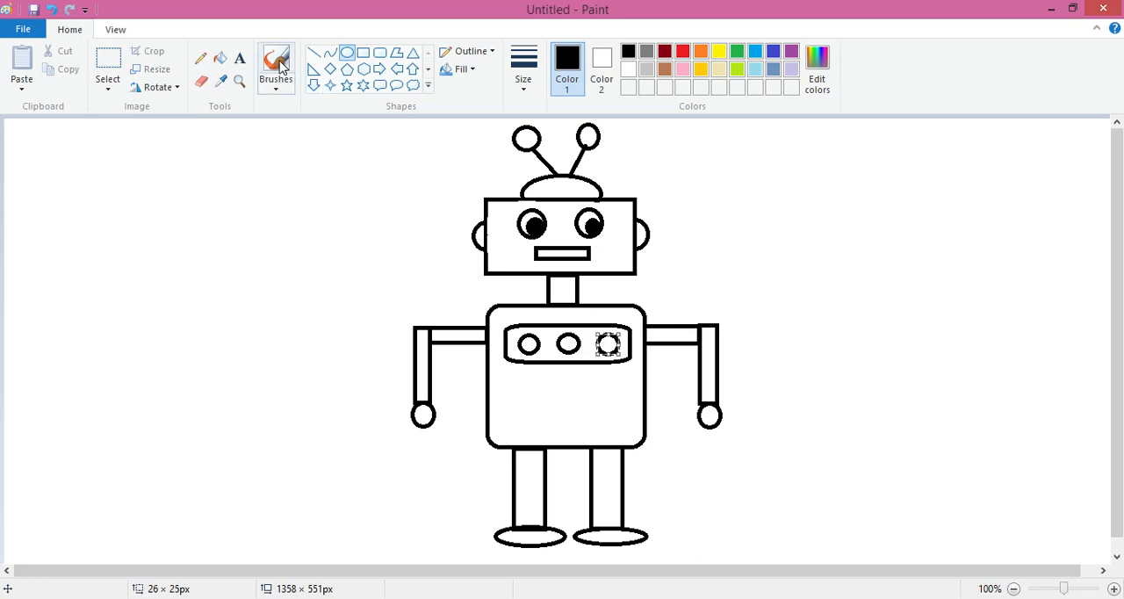
Step: Freehand-brush a zigzag line across the robot's lower body
{"action": "left_click", "coordinate": [275, 68]}
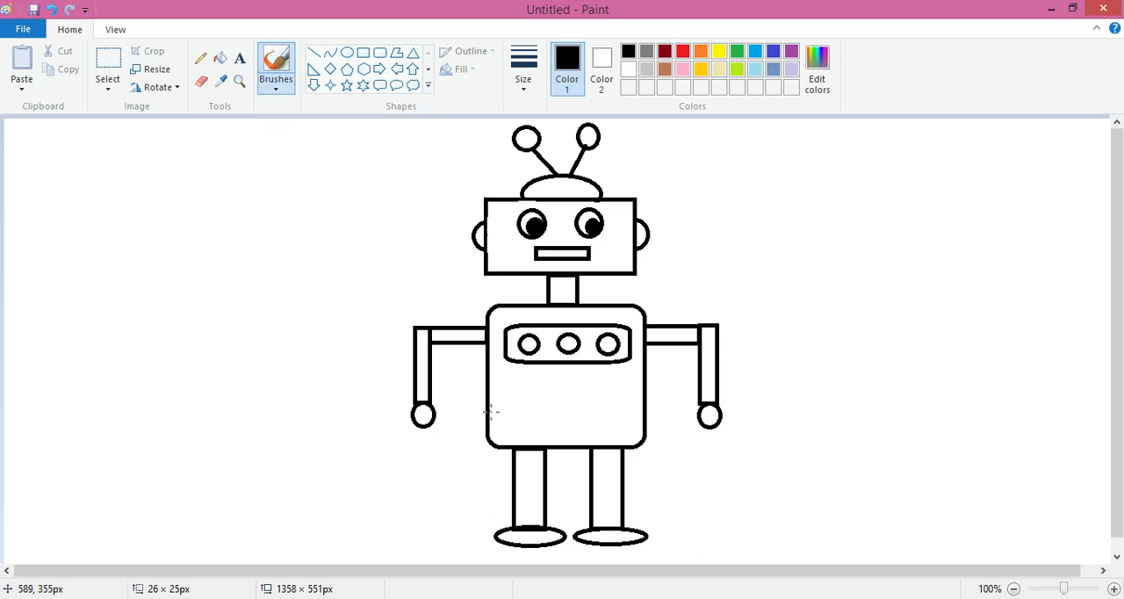
{"action": "left_click_drag", "start_coordinate": [509, 422], "coordinate": [524, 393]}
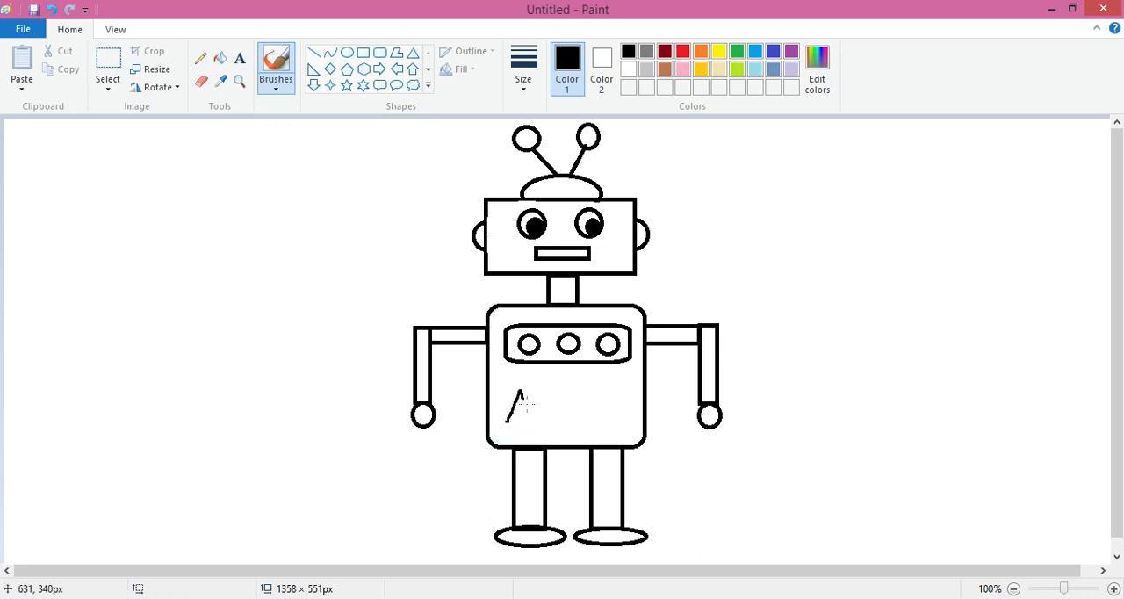
{"action": "left_click_drag", "start_coordinate": [522, 408], "coordinate": [588, 382]}
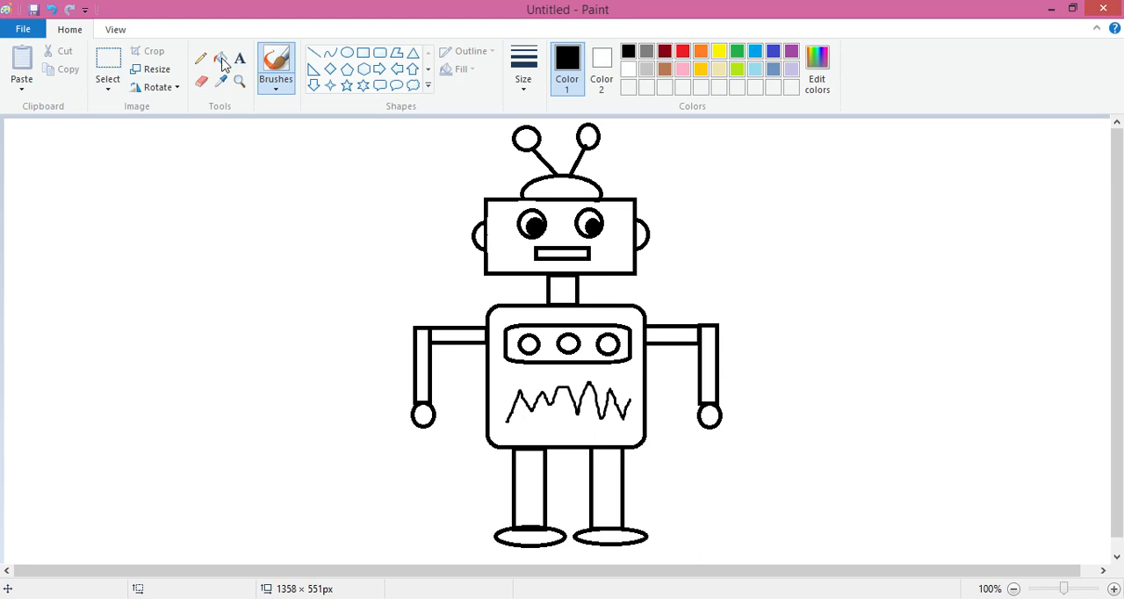
{"action": "mouse_move", "coordinate": [219, 58]}
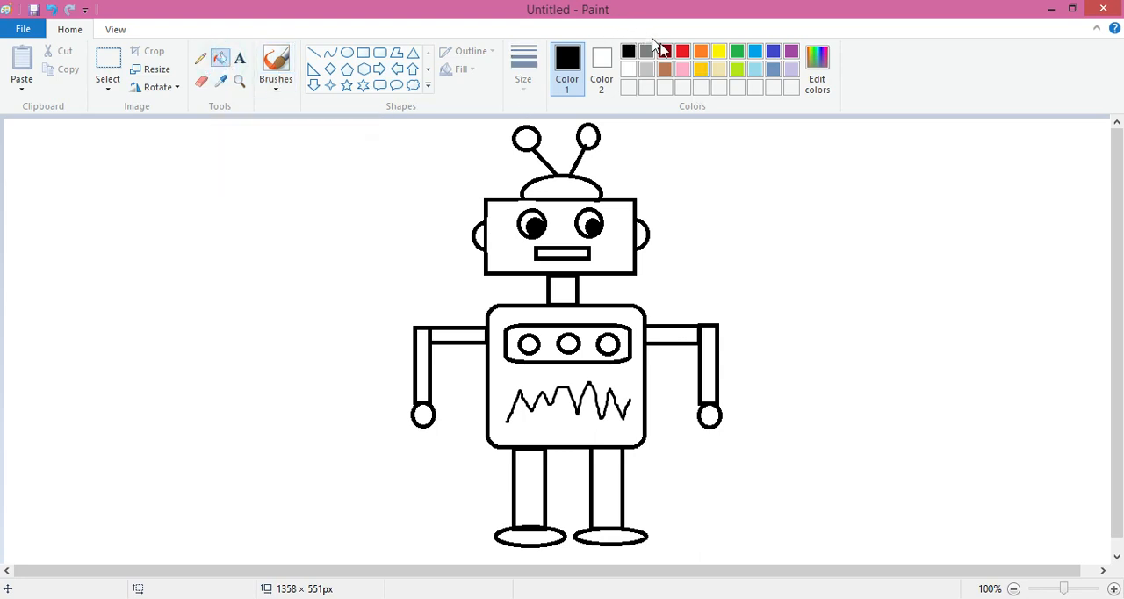
Step: Fill the right ear blue, the middle chest button and right hand orange, and the neck grey
{"action": "left_click", "coordinate": [754, 50]}
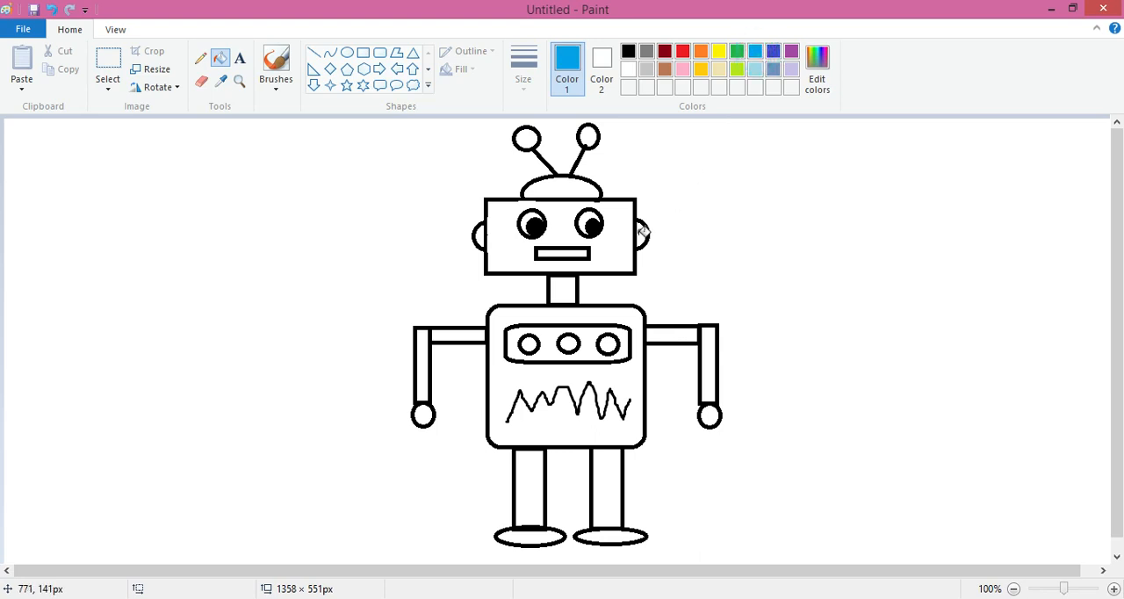
{"action": "left_click", "coordinate": [553, 189]}
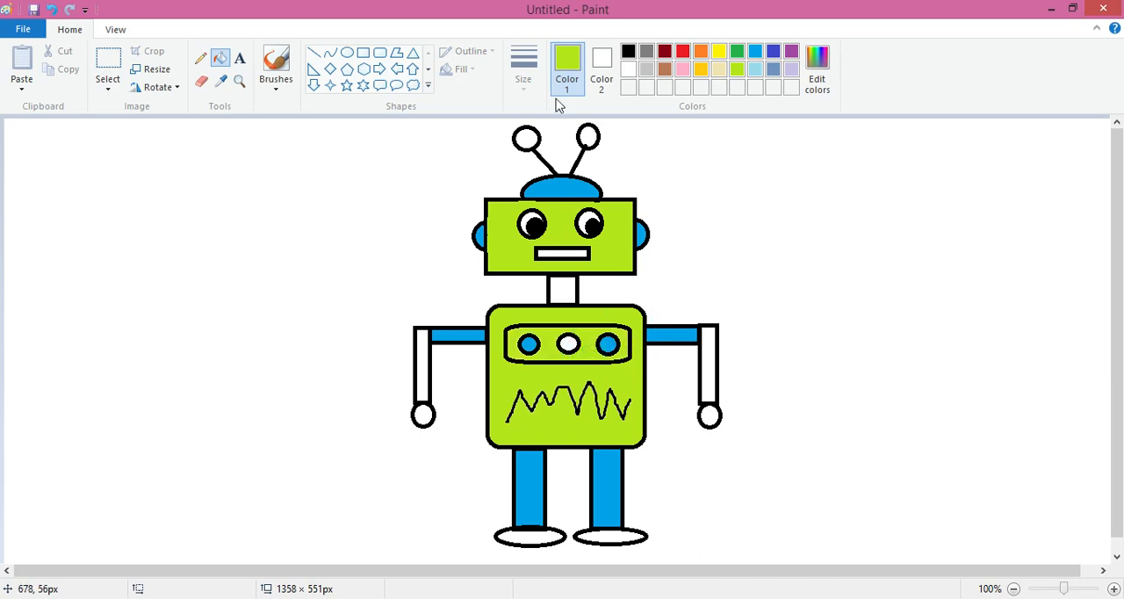
{"action": "left_click", "coordinate": [699, 50]}
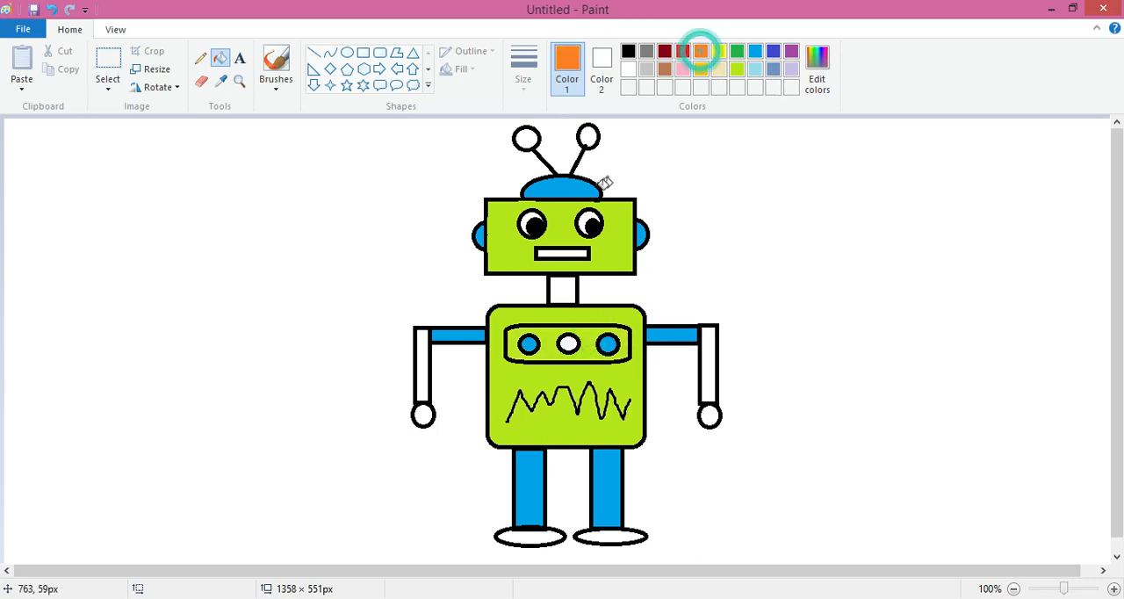
{"action": "left_click", "coordinate": [567, 342]}
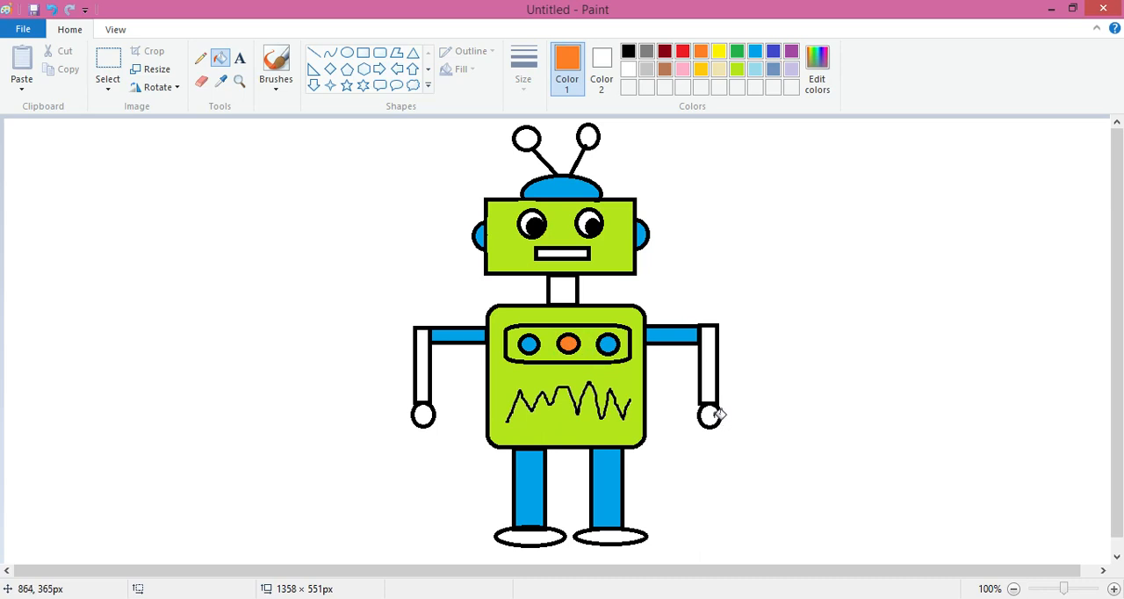
{"action": "left_click", "coordinate": [709, 415]}
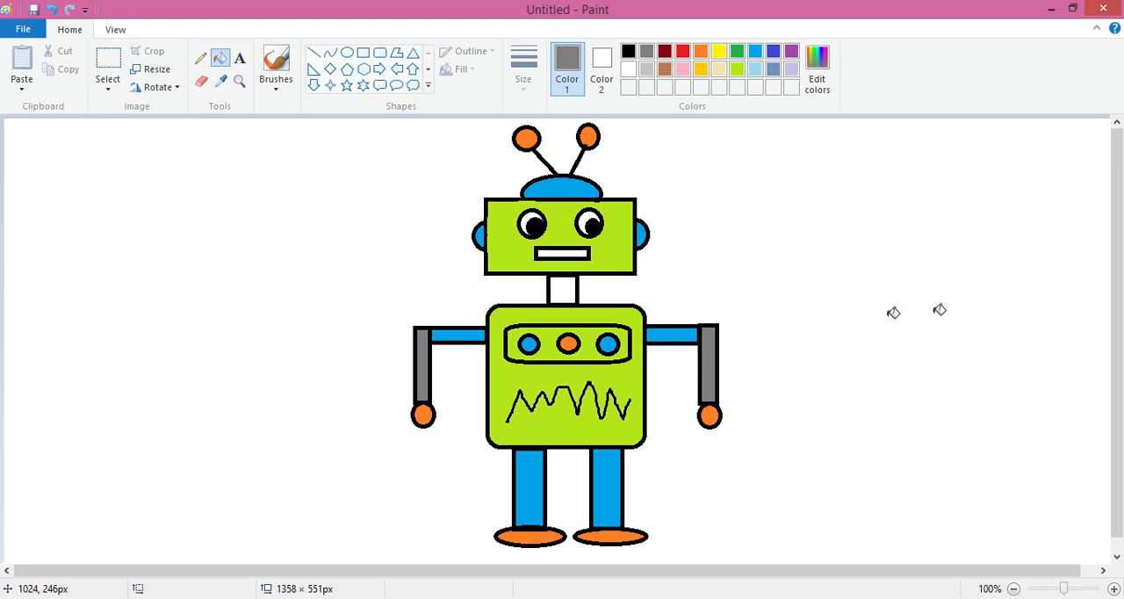
{"action": "mouse_move", "coordinate": [572, 288]}
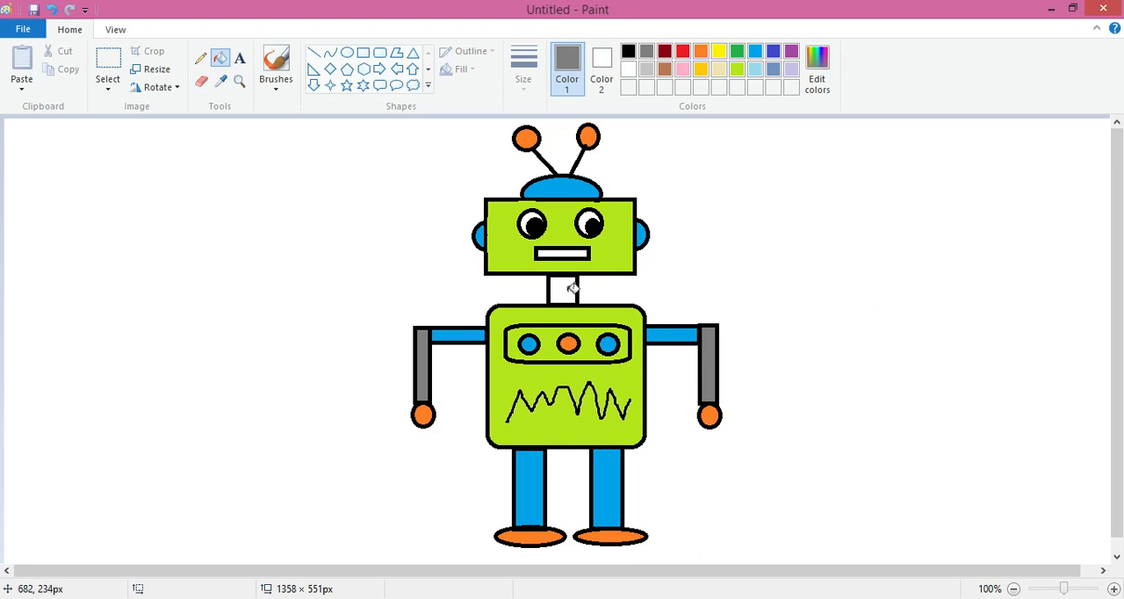
{"action": "left_click", "coordinate": [557, 289]}
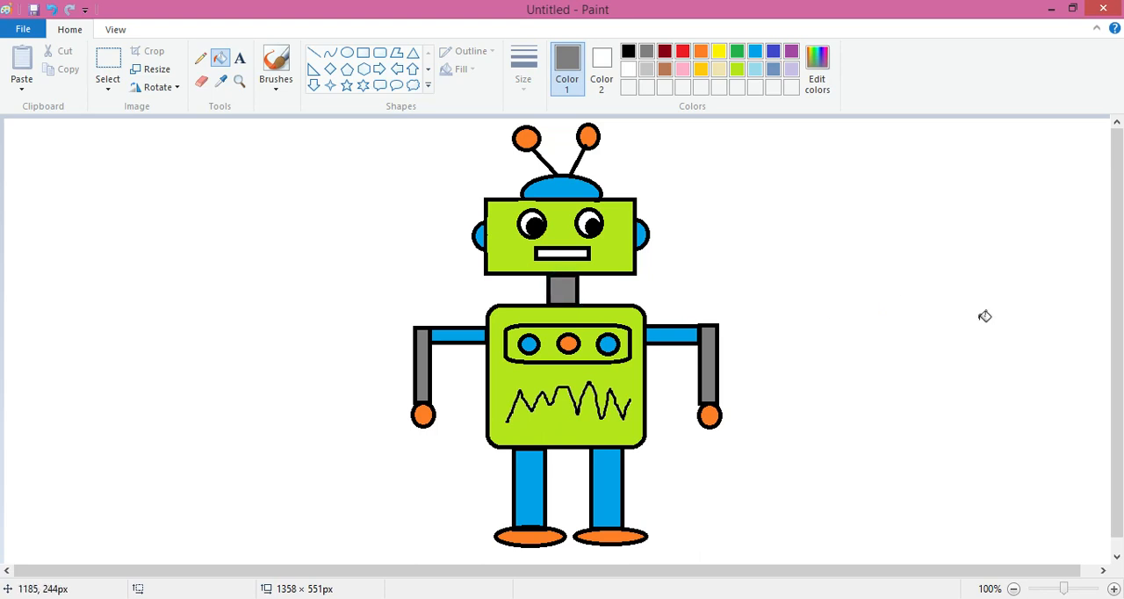